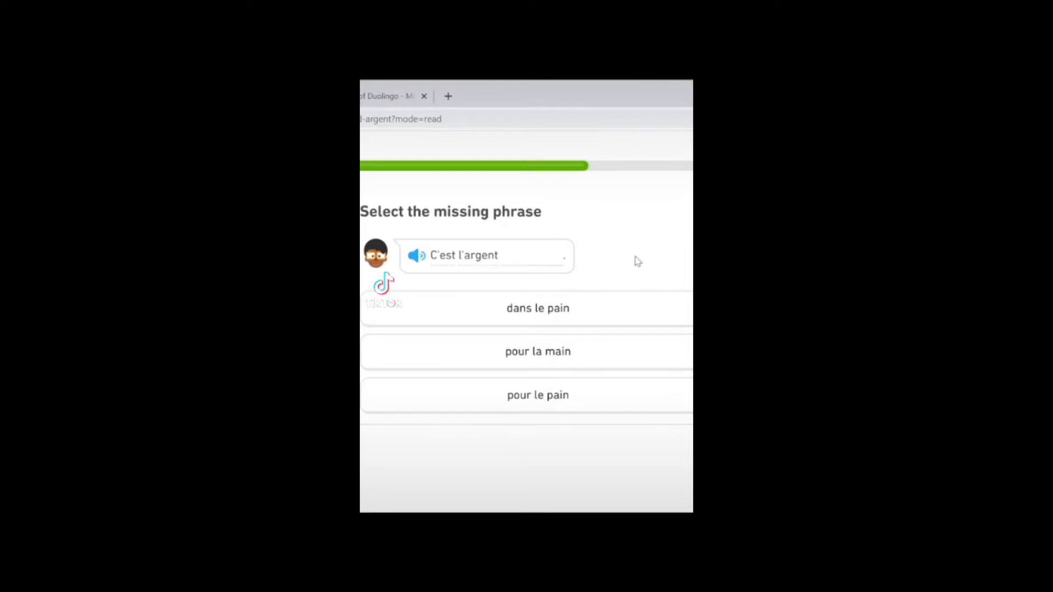
Step: Answer the missing-phrase question and read on through the C'est l'argent dialogue
left_click(537, 395)
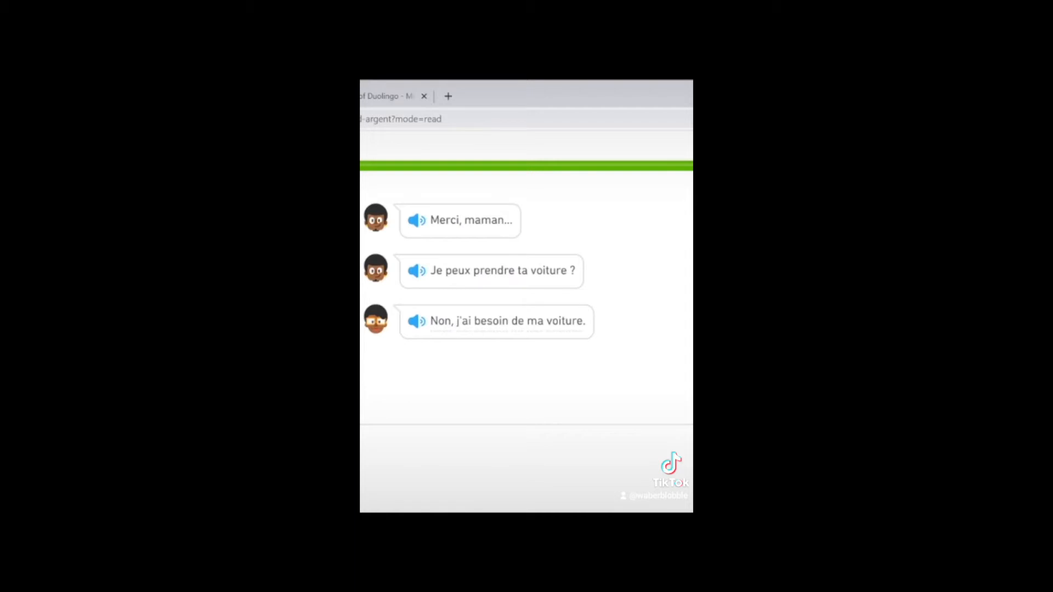
scroll("up", 3)
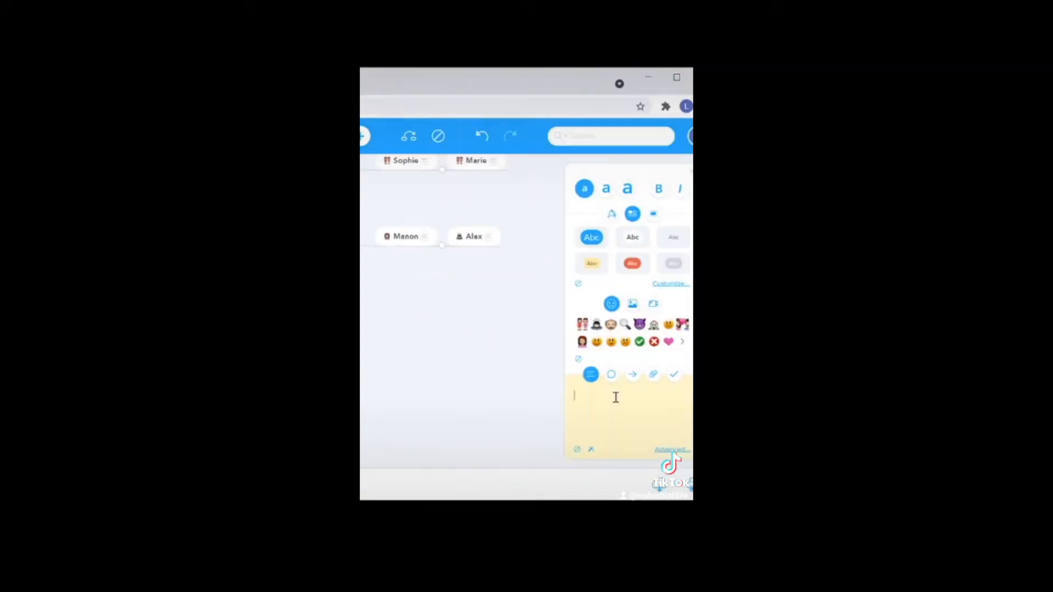
type("Has a ca")
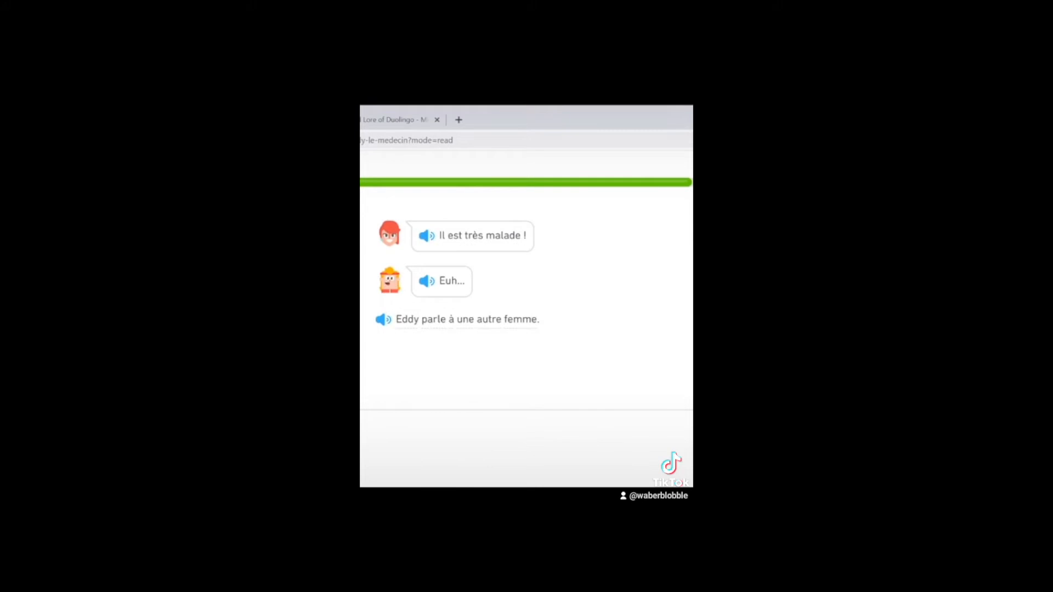
Step: Reach the 'What happened in the story?' question and answer it for Eddy's story
scroll("down", 3)
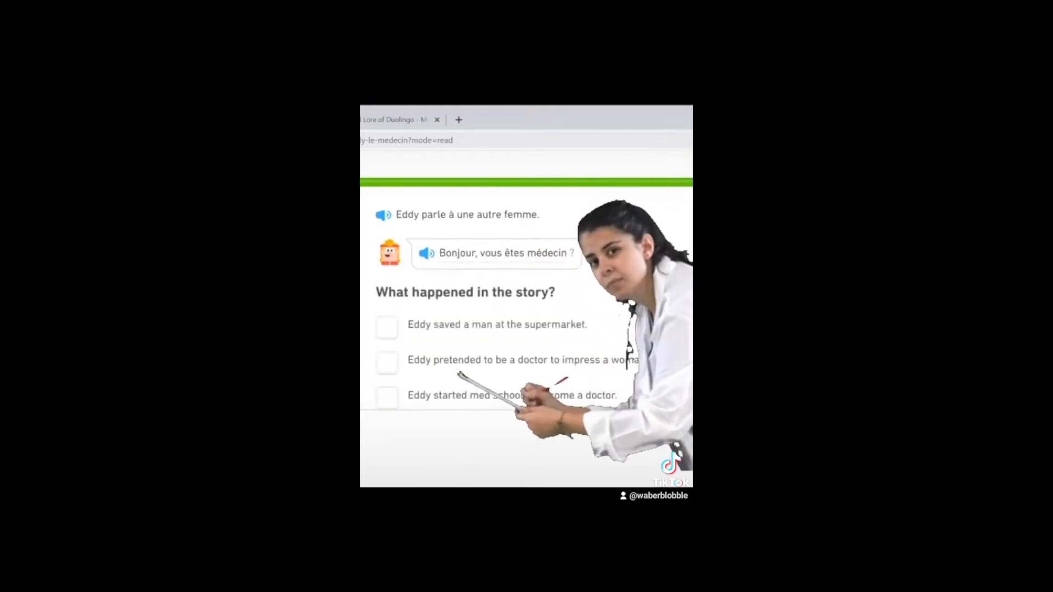
left_click(387, 358)
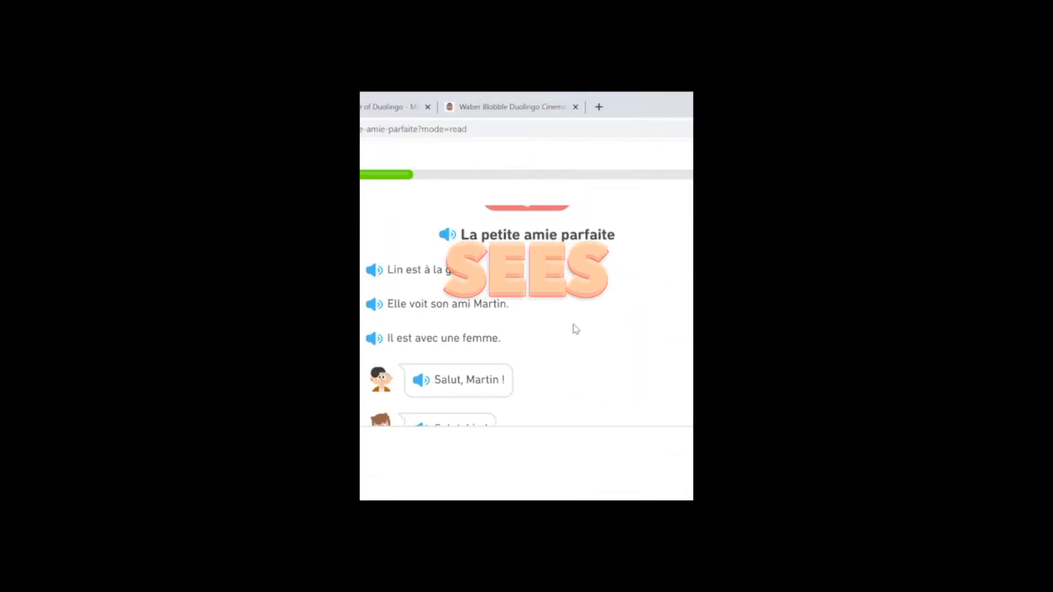
Step: Read La petite amie parfaite through Lin meeting Martin up to Suzanne leaving for tickets
scroll("down", 3)
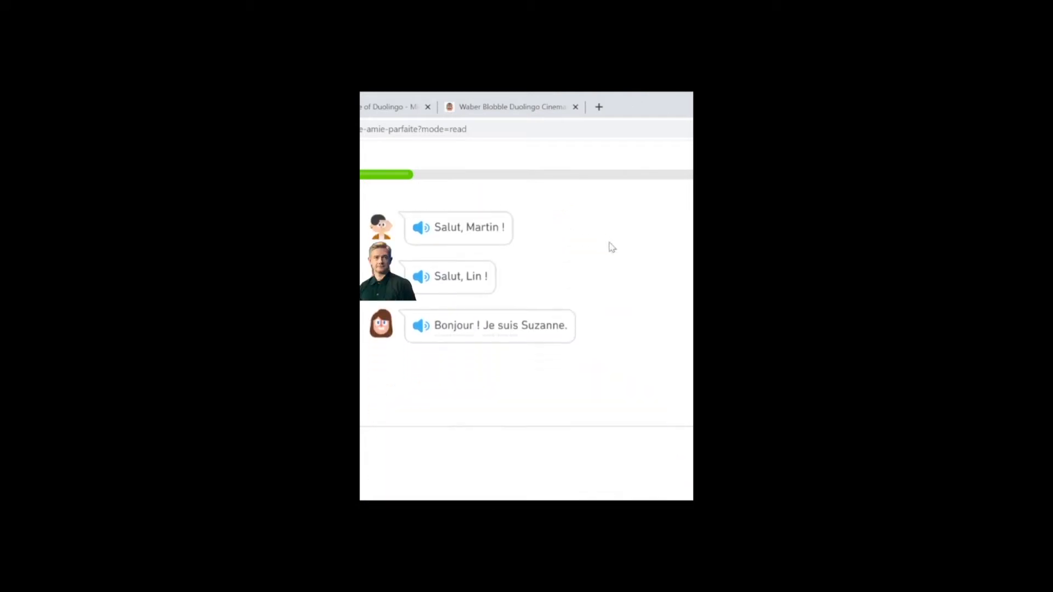
left_click(389, 106)
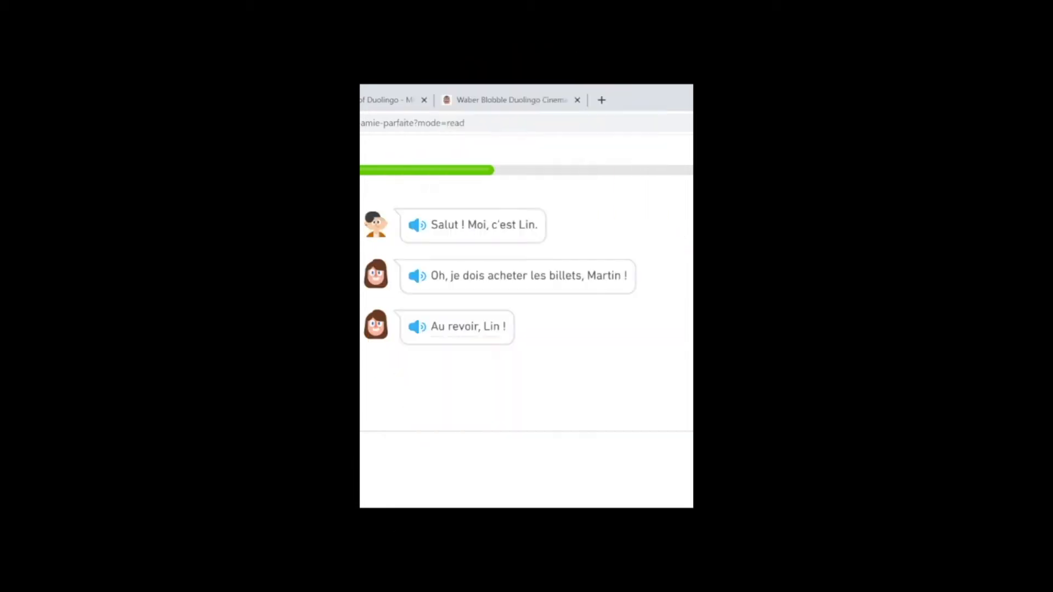
scroll("down", 3)
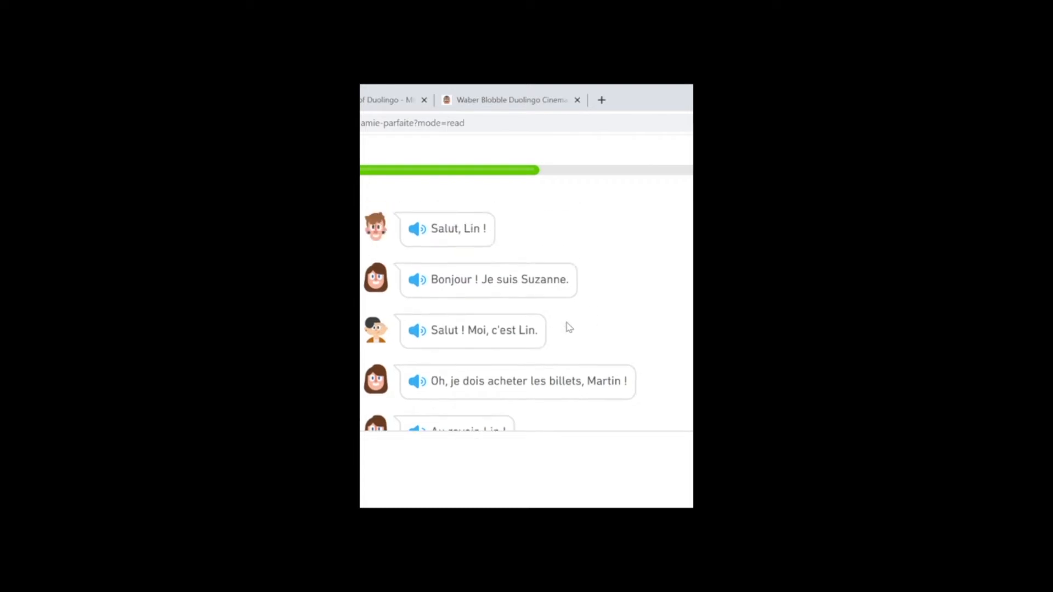
scroll("down", 3)
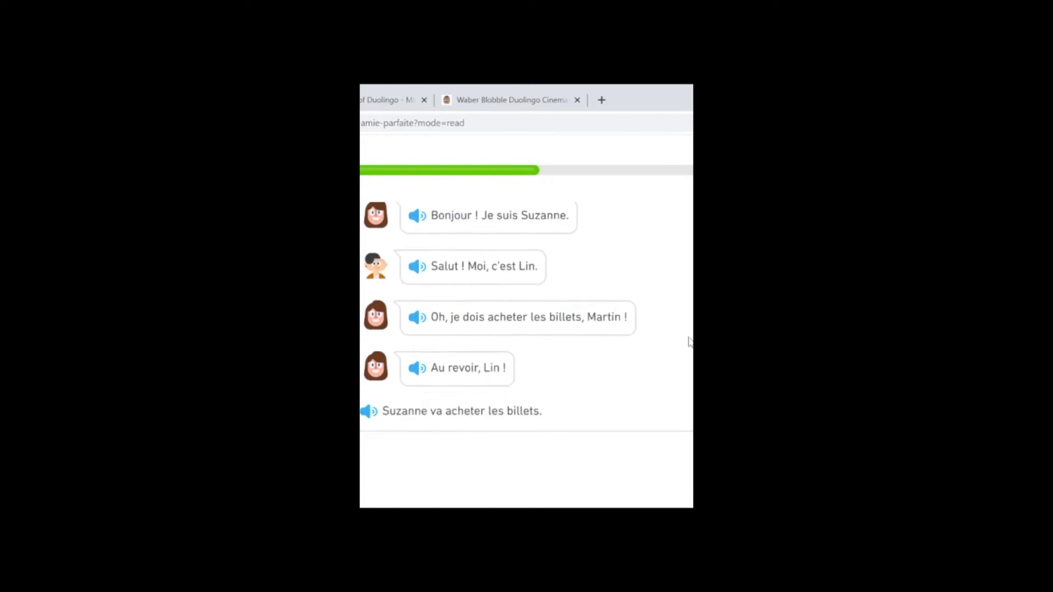
scroll("down", 3)
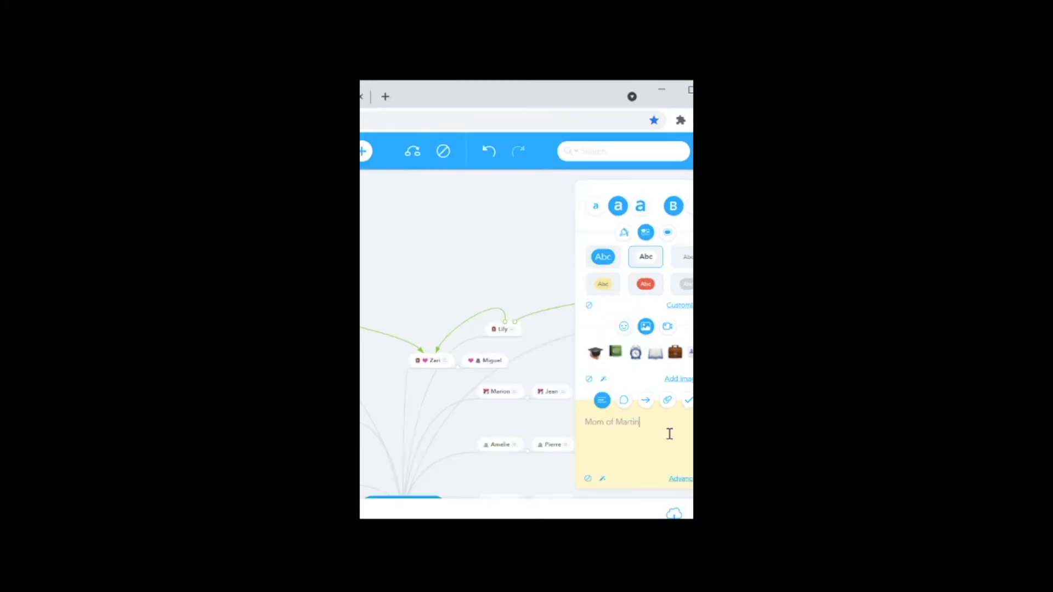
Step: Record the lore note 'Mom of Martin' on the character topic
left_click(510, 98)
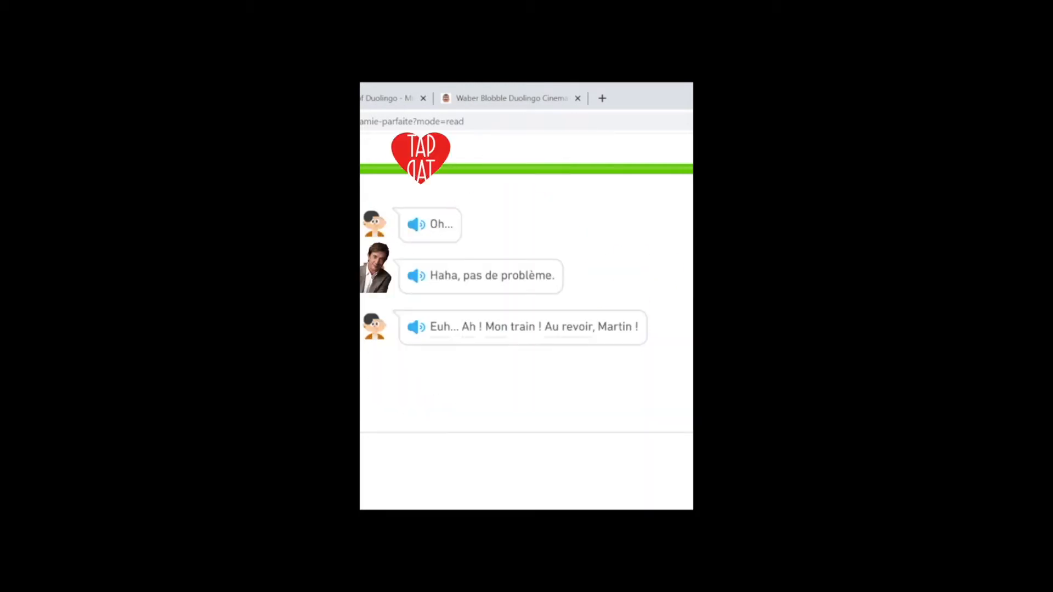
Step: Reach the end of La petite amie parfaite where Lin leaves to catch her train
scroll("down", 3)
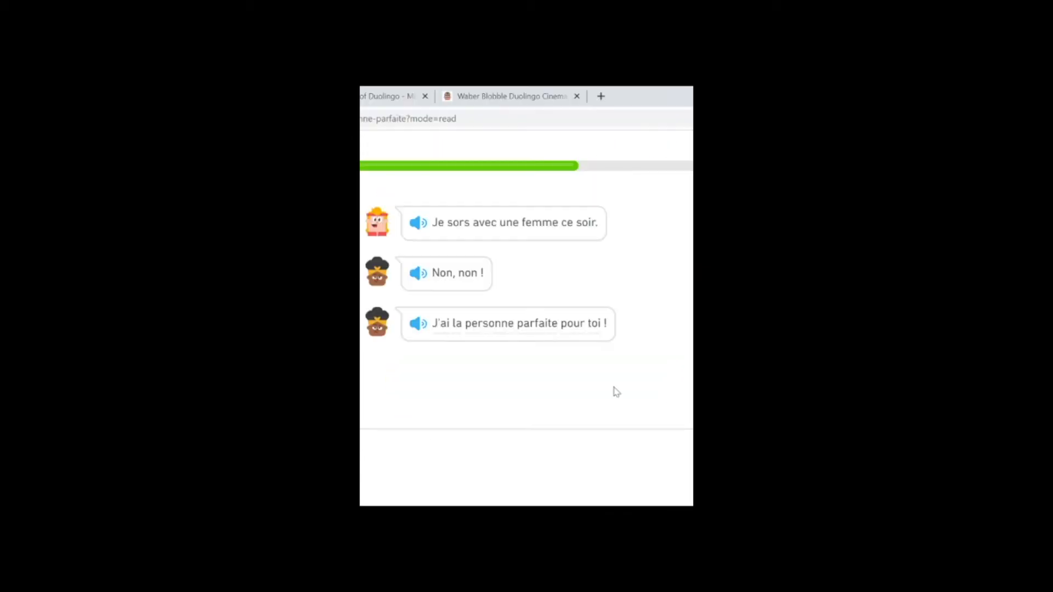
mouse_move(658, 382)
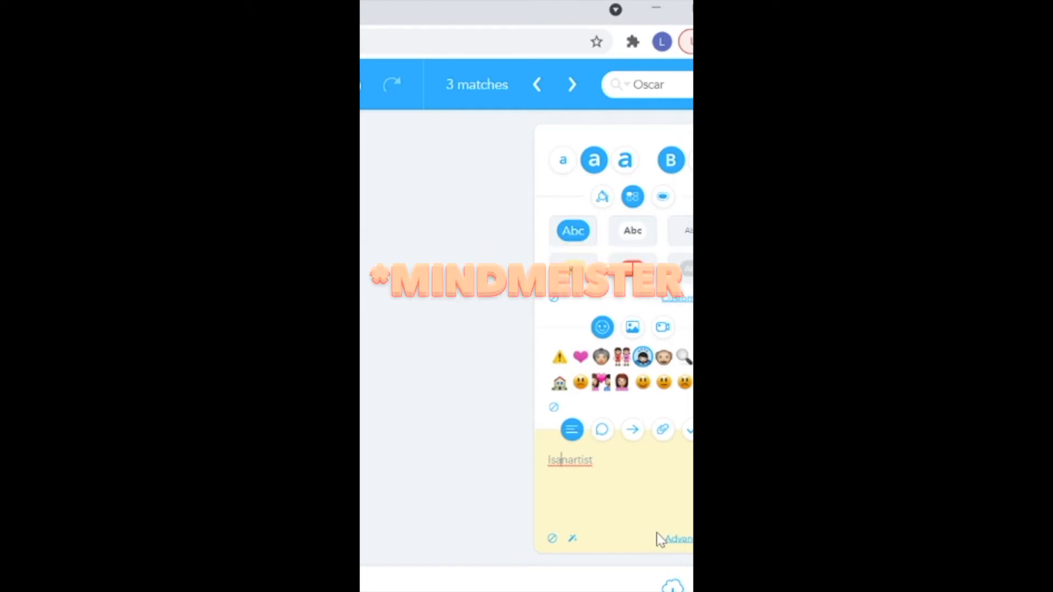
mouse_move(598, 101)
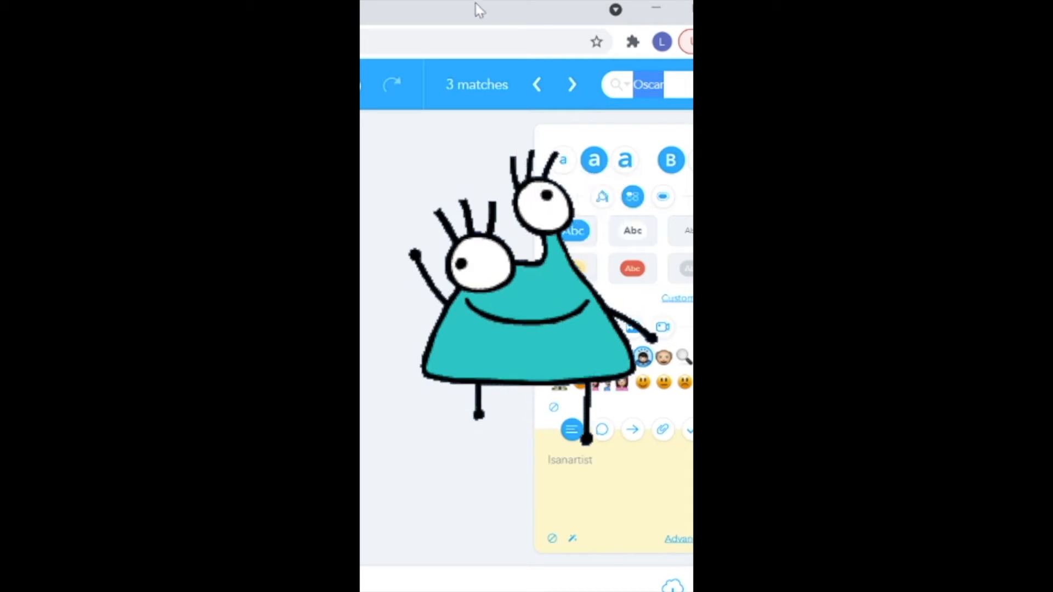
Step: Select the map search text after noting Oscar is an artist, ready for another character
left_click(503, 11)
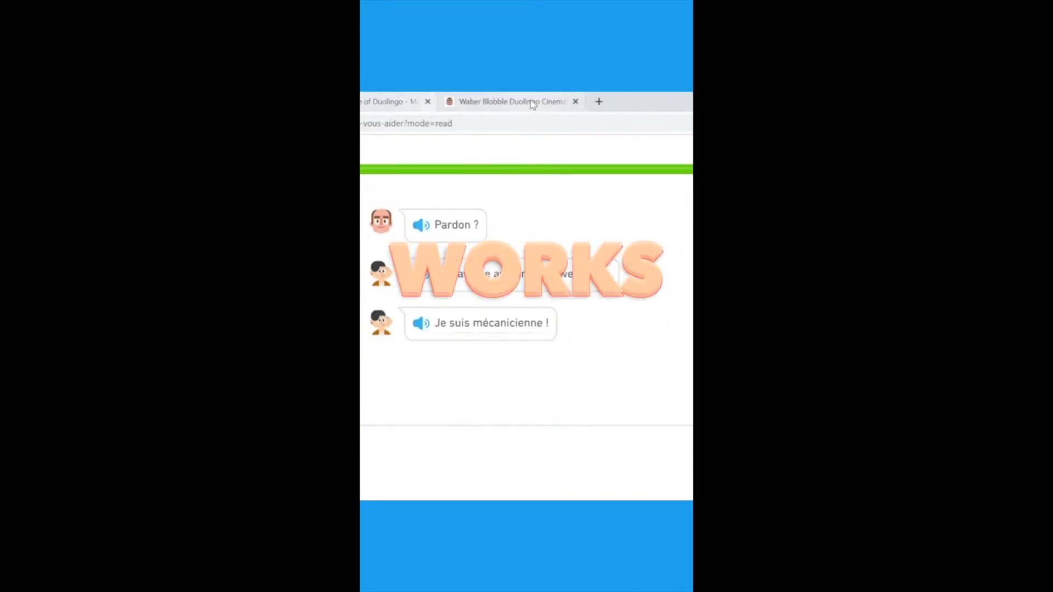
Step: Return to the character mind map after the 'Je suis mécanicienne !' story
left_click(510, 101)
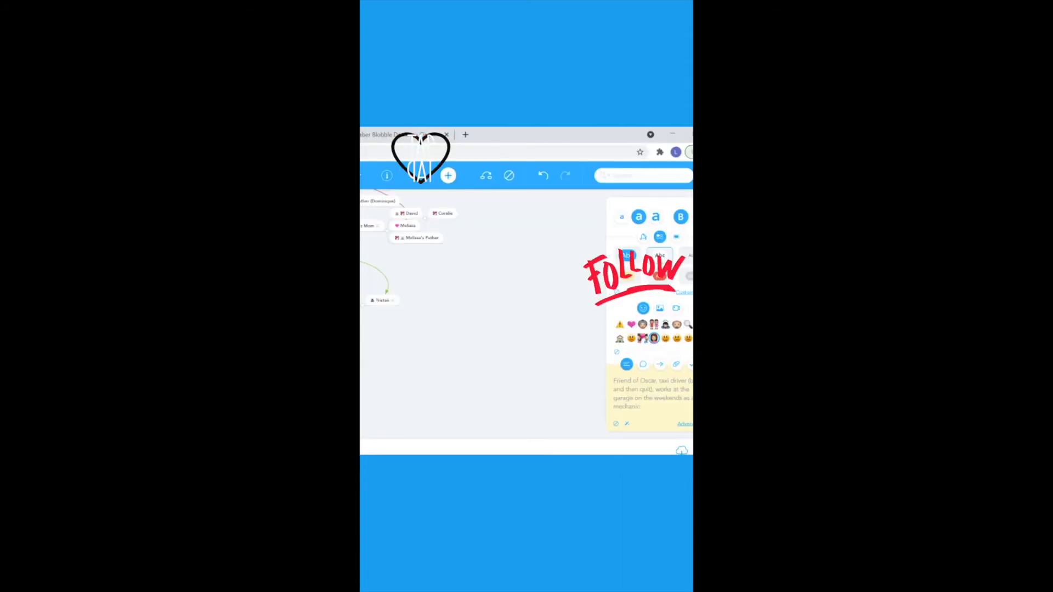
Step: Note Lin's grandmother: painted by Oscar, lives with Junior and Eddy, has a great blog
left_click(512, 102)
type("Vaguely knows Lily through meeting her at the store, has been painted by Oscar, potentially live")
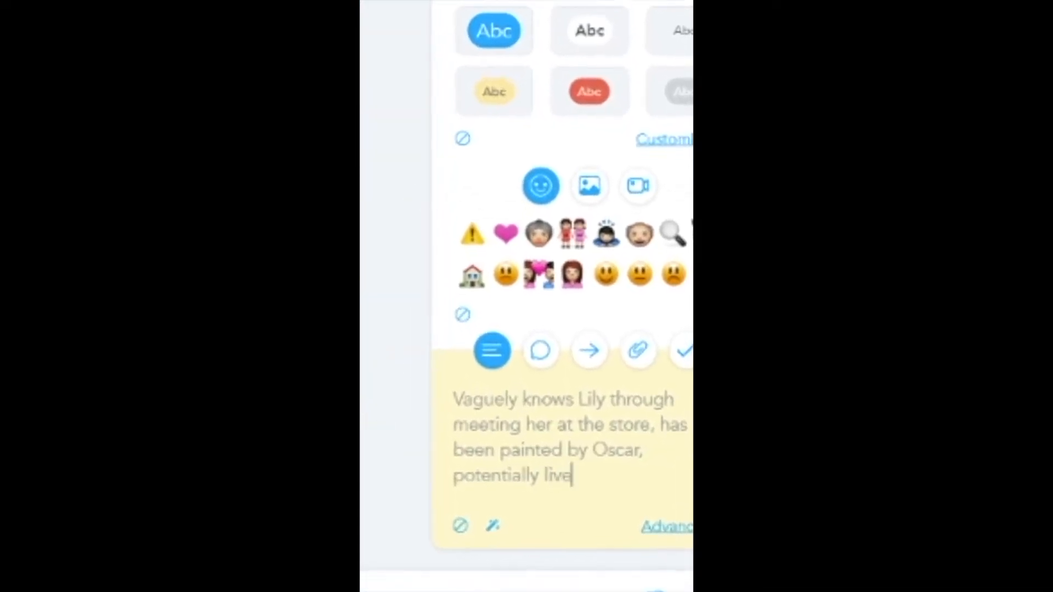
type("s with Junior and Eddy")
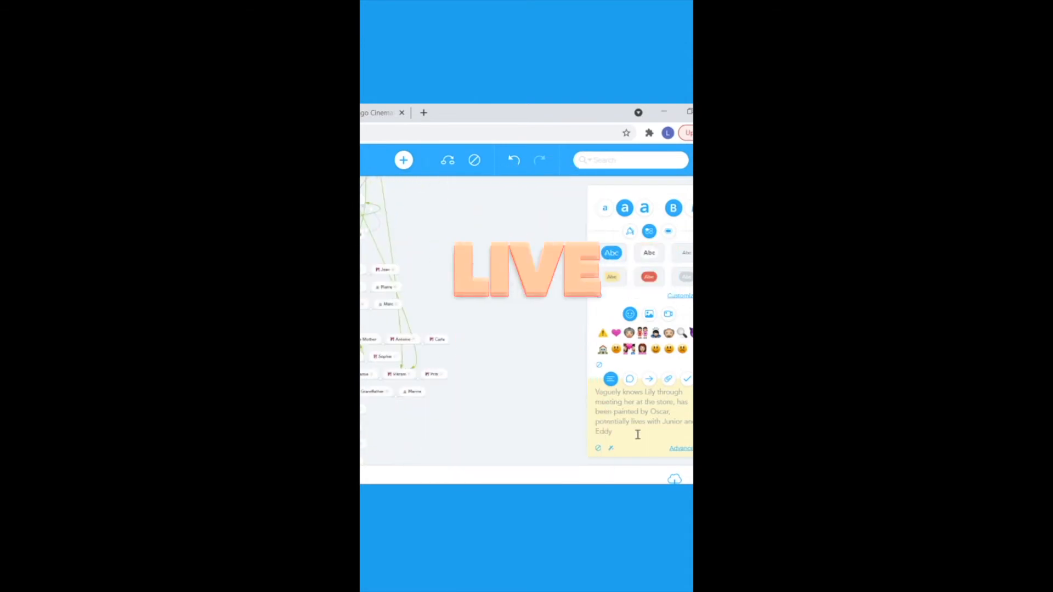
left_click(512, 102)
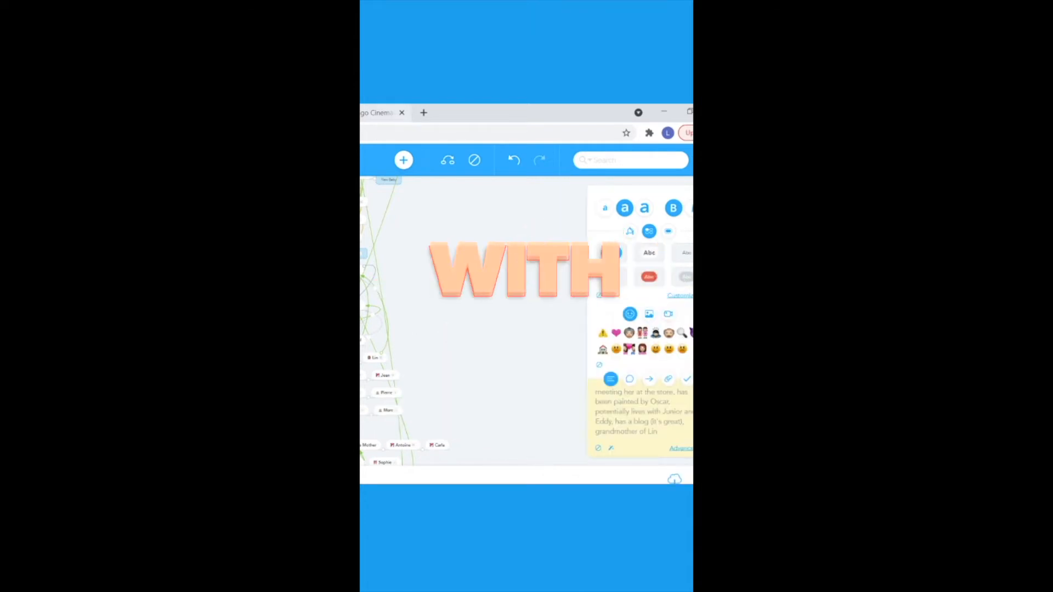
Step: Back in Duolingo, answer the heard-sentence word exercise before the restaurant story
left_click(509, 100)
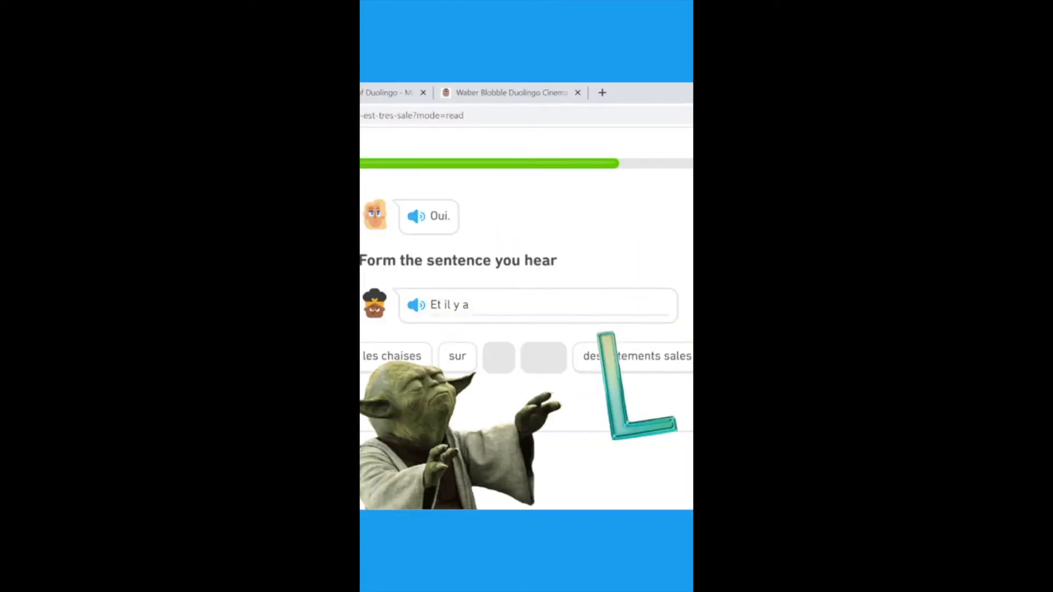
left_click(633, 355)
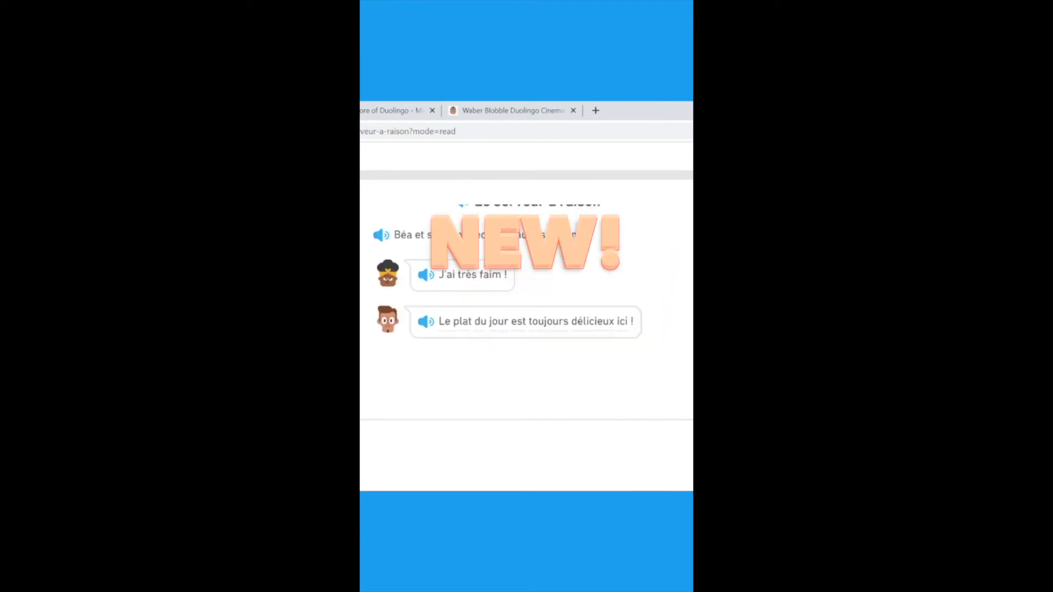
Step: Read Béa and Ted's restaurant story and answer why the waiter was right
left_click(531, 110)
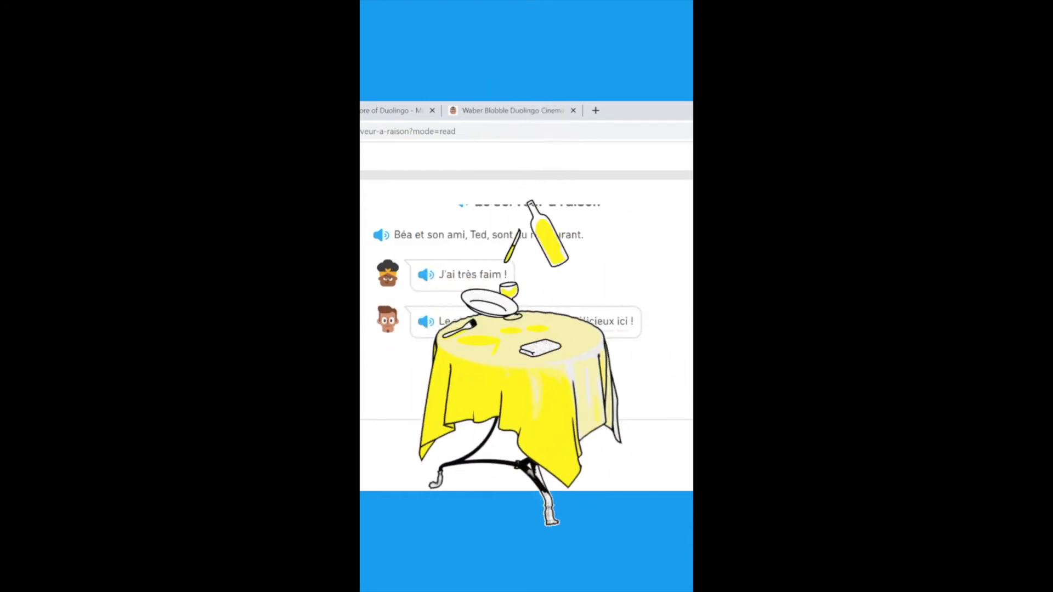
scroll("down", 3)
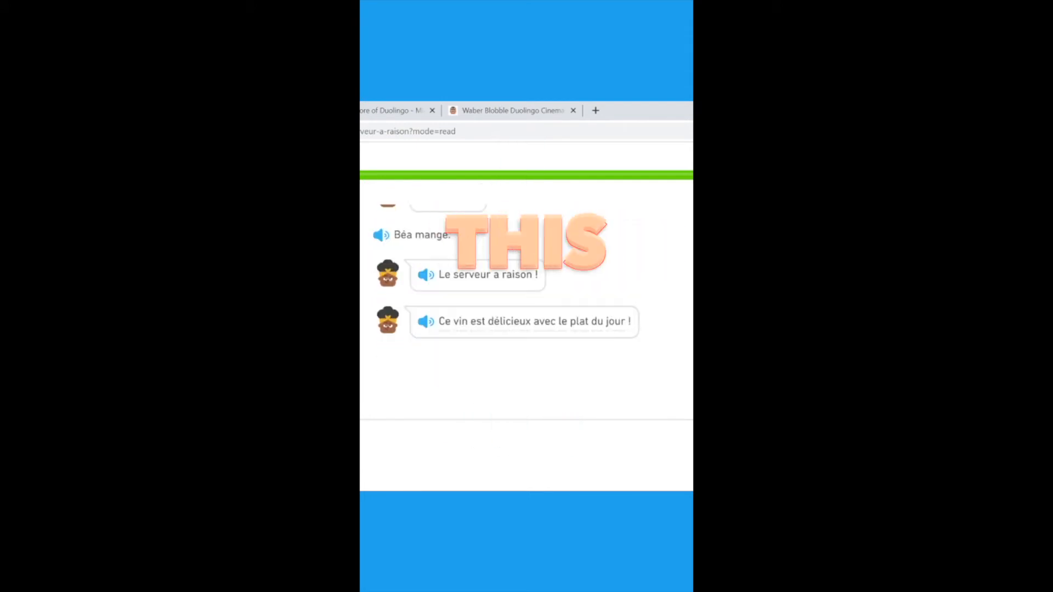
scroll("down", 3)
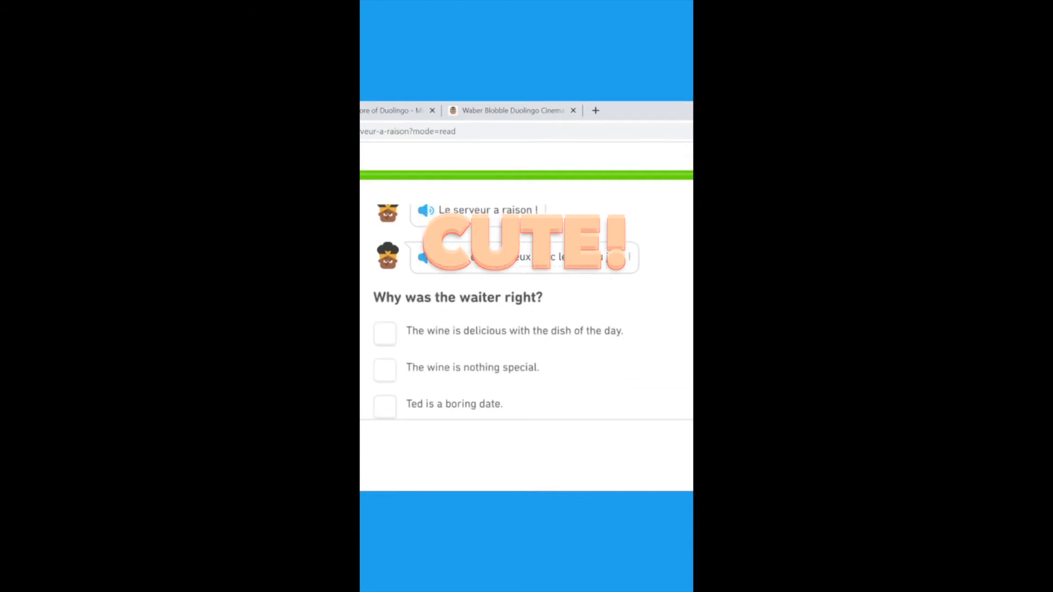
left_click(393, 110)
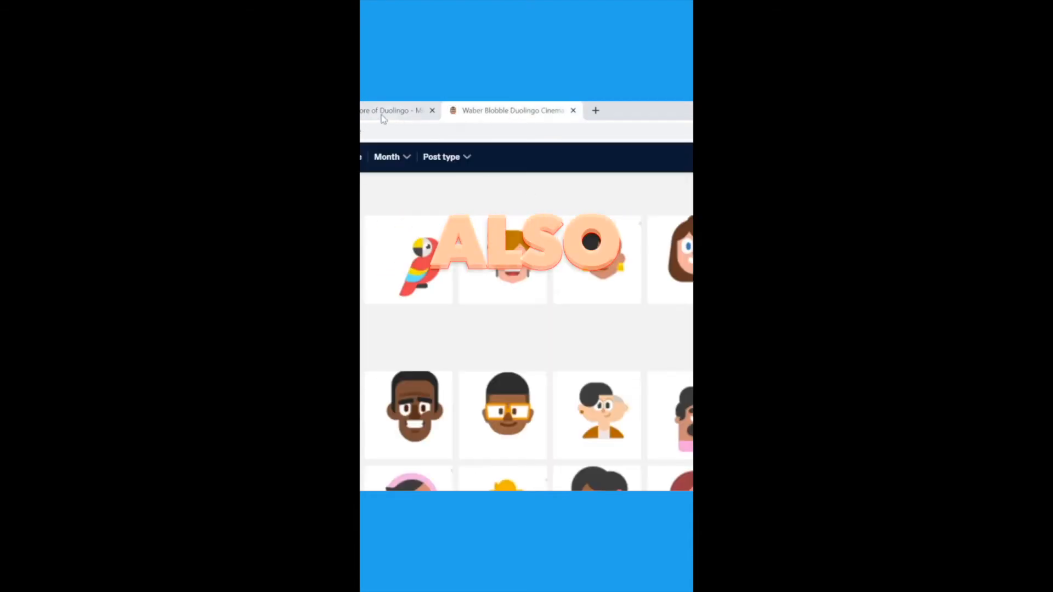
left_click(392, 110)
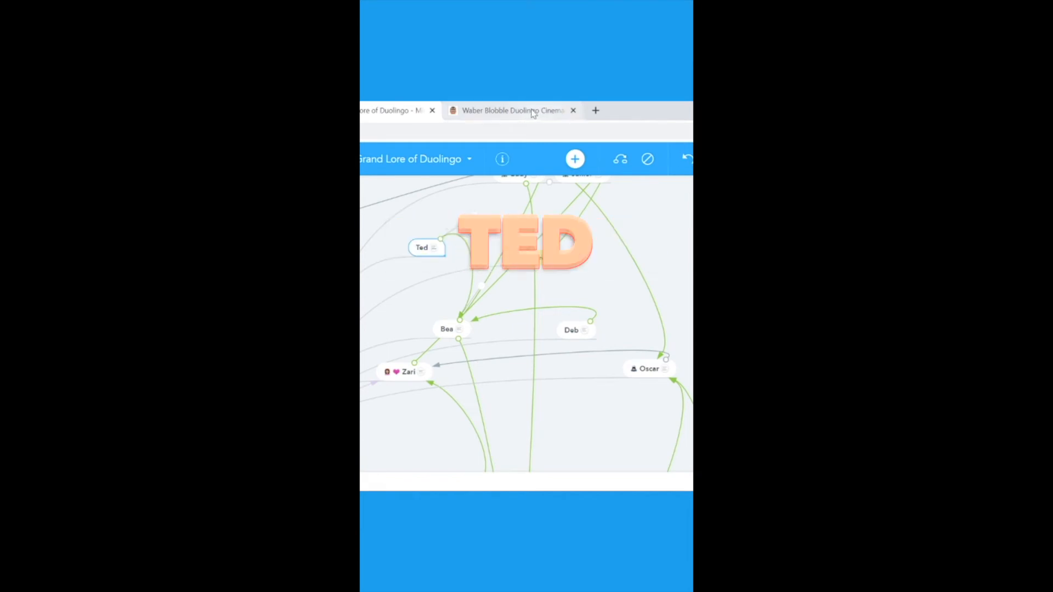
left_click(513, 109)
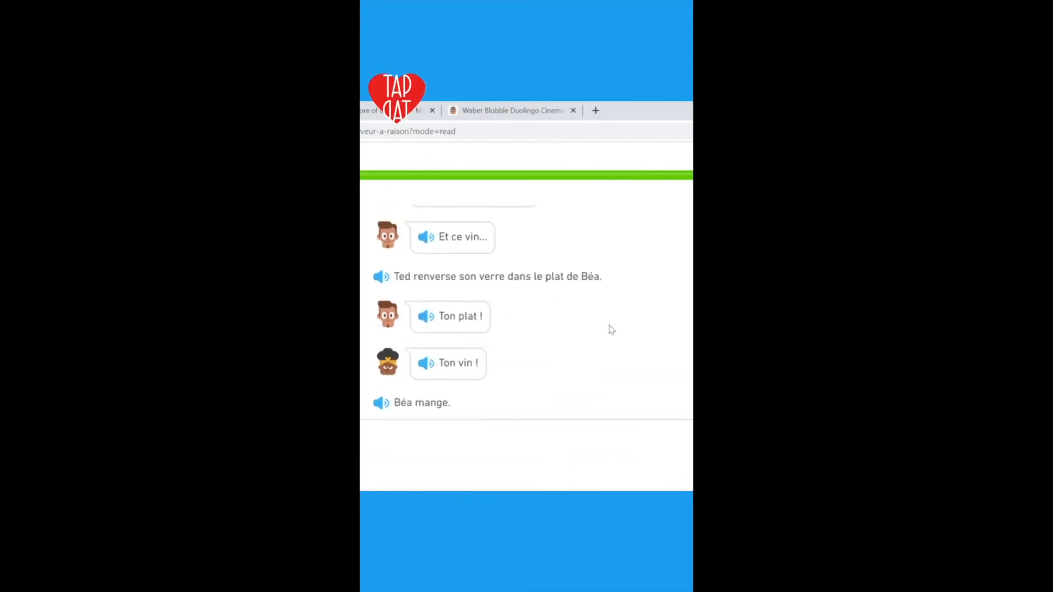
Step: Answer the journal story questions: 'Le garçon dans ta classe' and where Miguel holds the pink journal
scroll("down", 3)
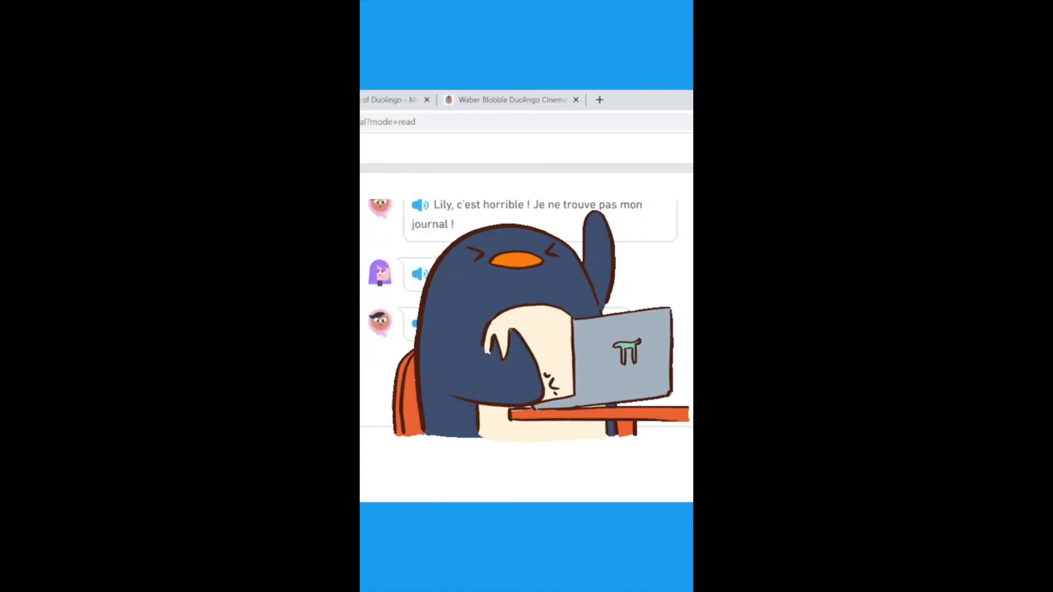
left_click(538, 310)
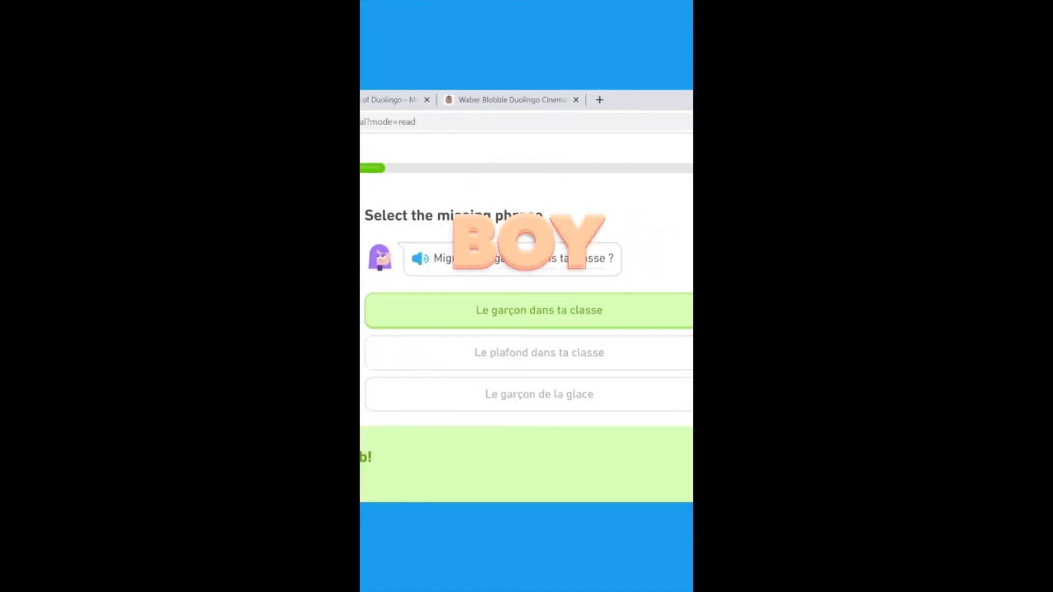
left_click(538, 309)
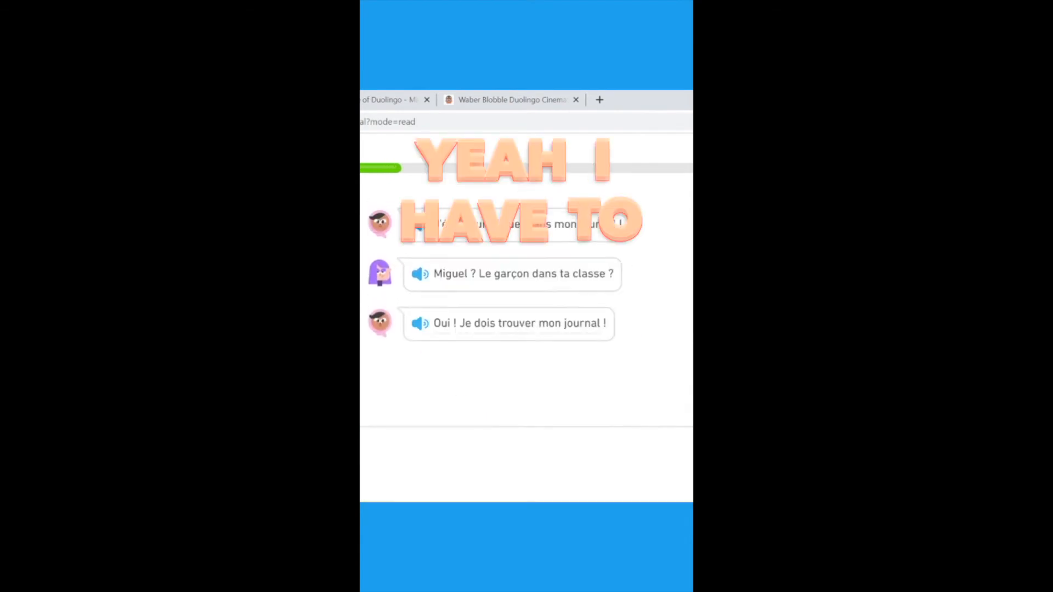
left_click(557, 99)
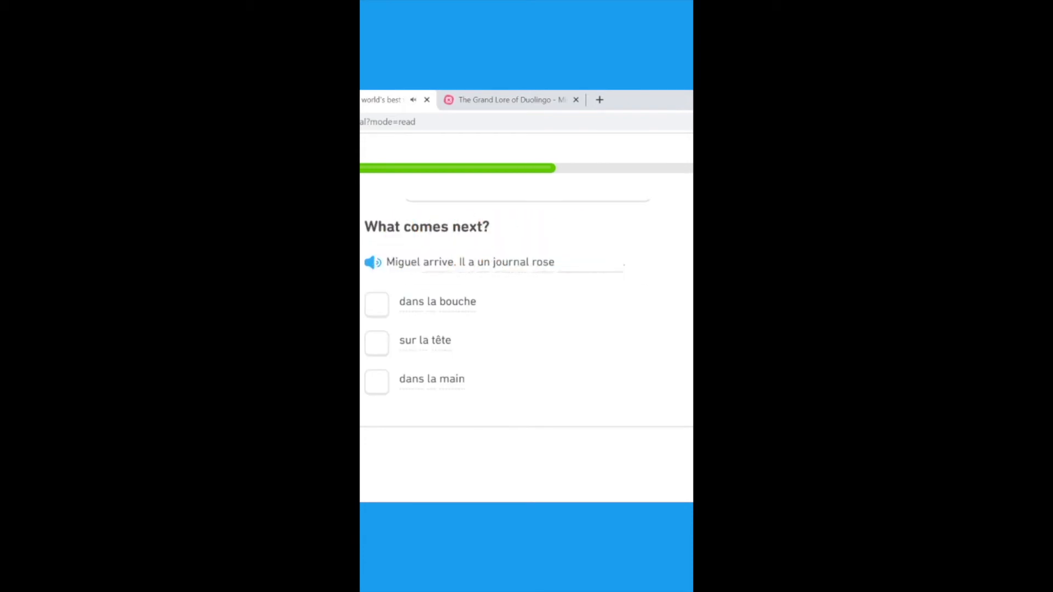
left_click(376, 383)
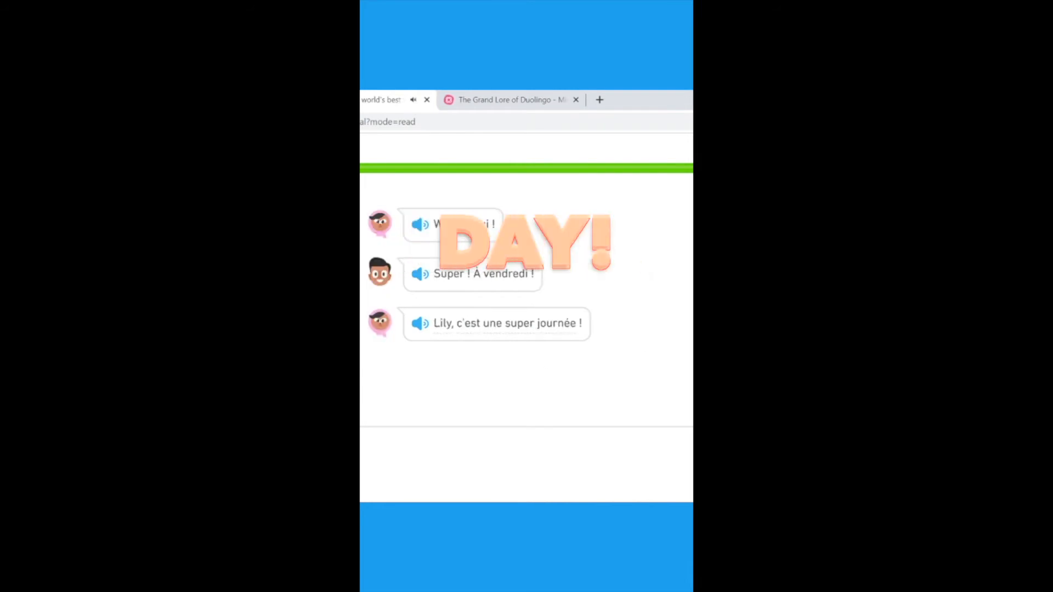
Step: Finish the journal story and return to the character mind map
left_click(665, 100)
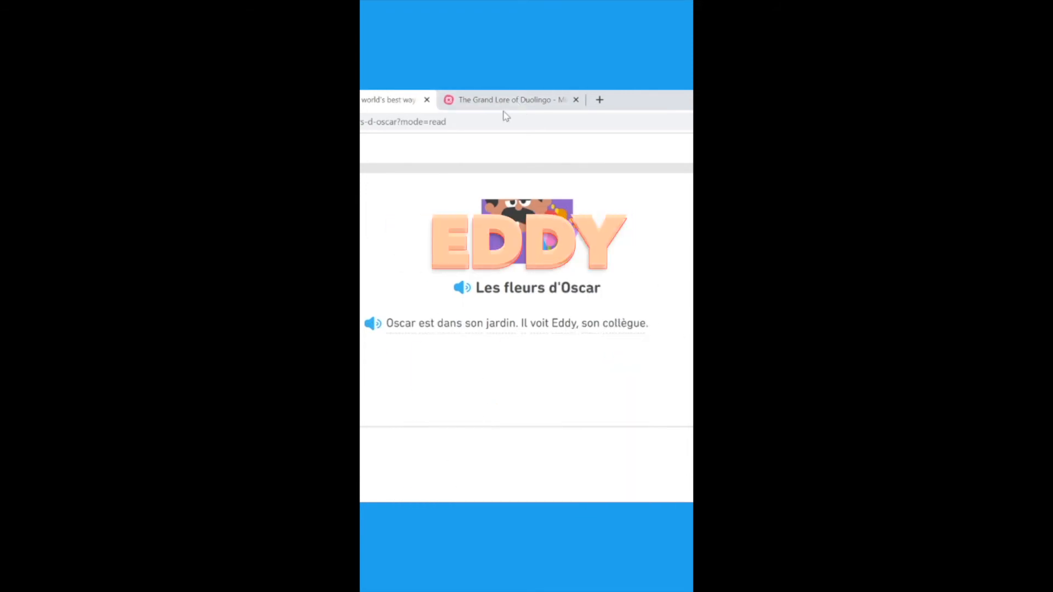
left_click(508, 100)
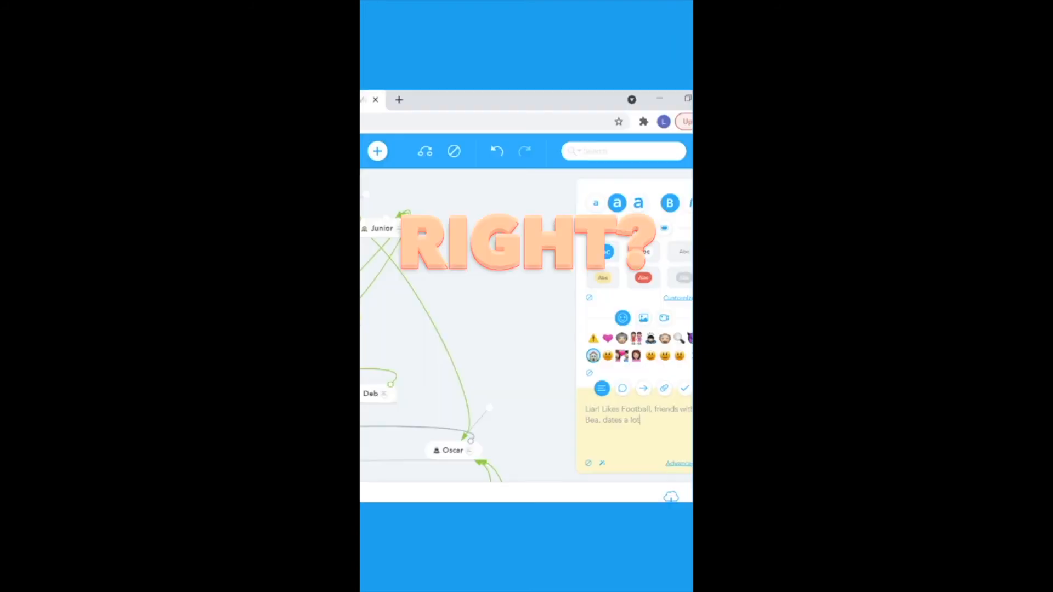
Step: Append ', colleague of Oscar (probs gym teacher)' to Lin's lore note
type(", colleague of Oscar (probs gym teach")
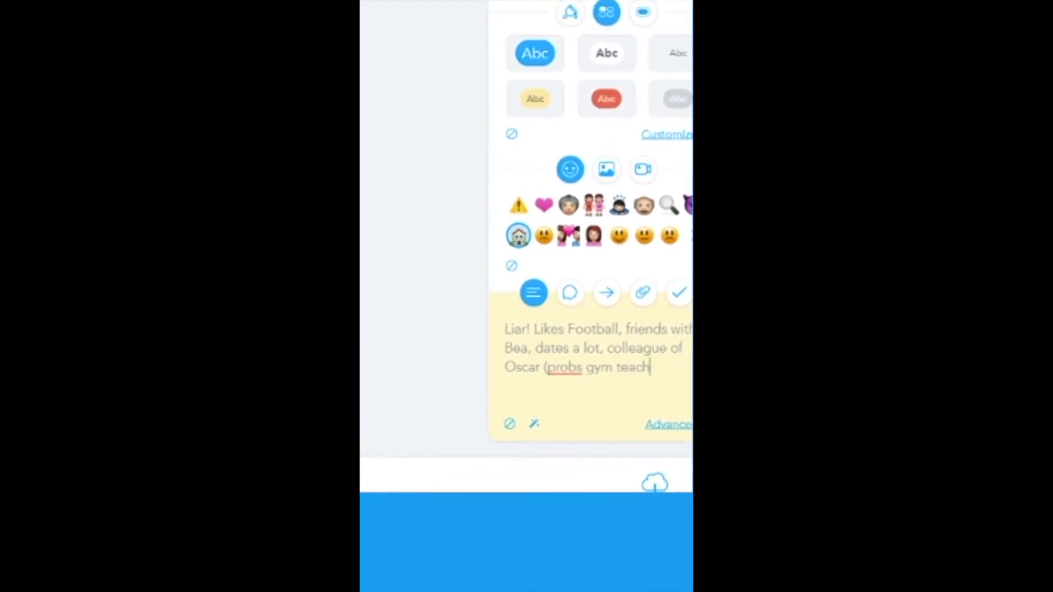
type("er)")
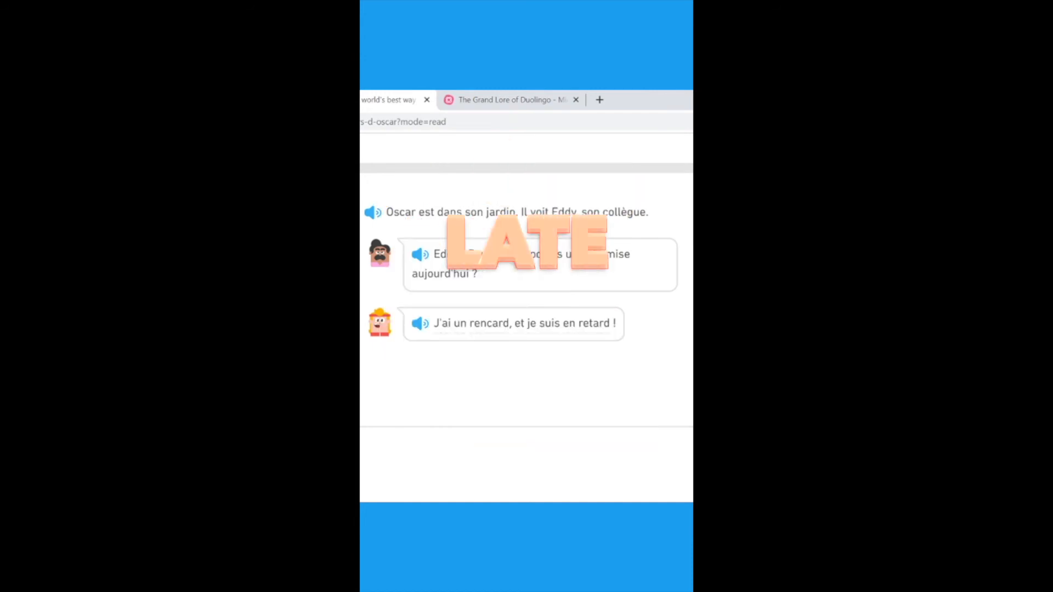
Step: Read through Oscar's flower story up to Oscar asking whether they love this person
scroll("down", 3)
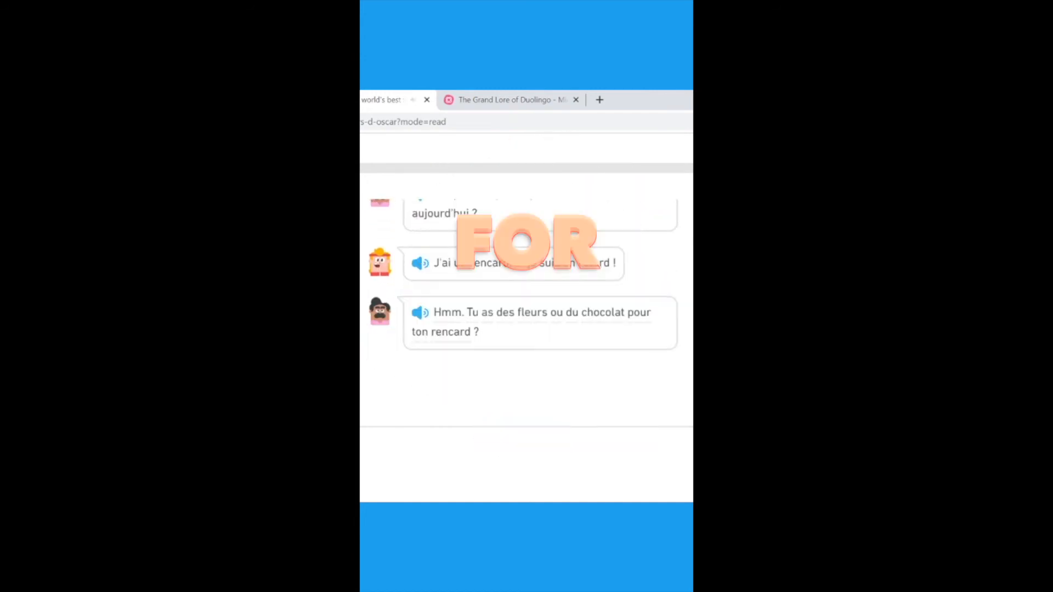
scroll("down", 3)
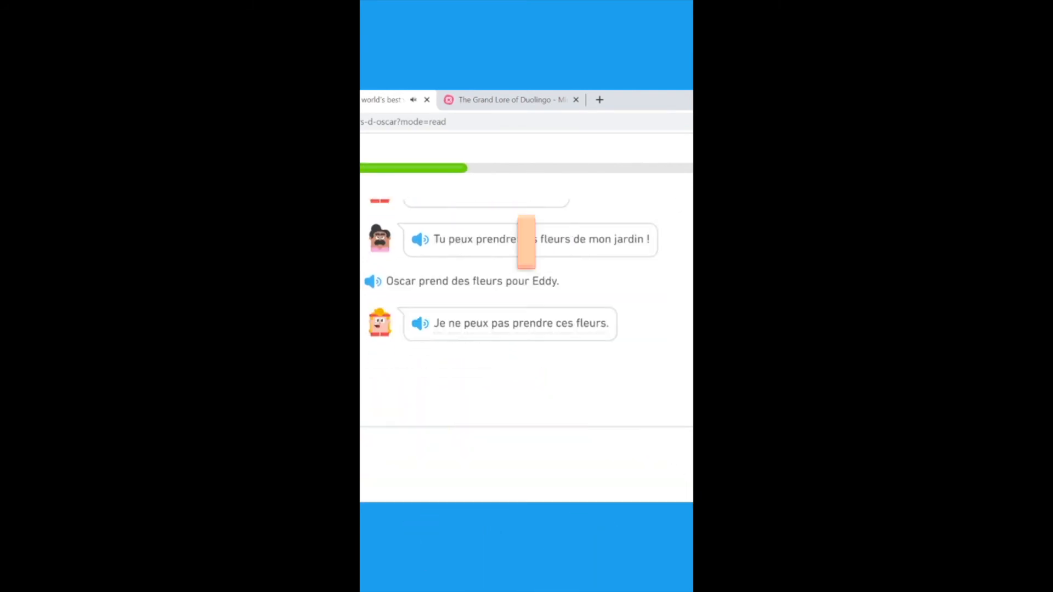
scroll("down", 3)
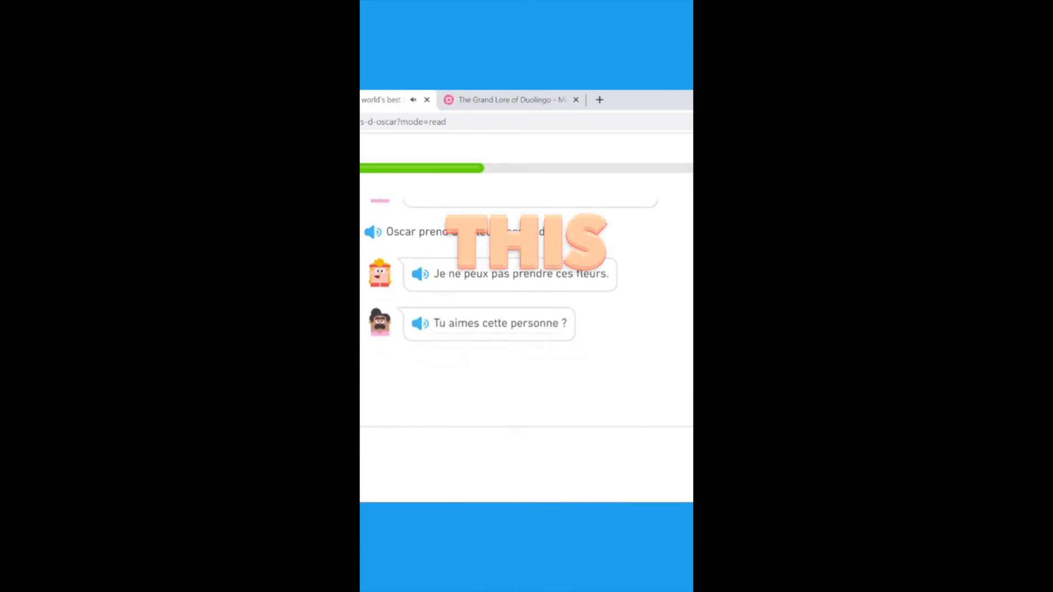
left_click(376, 352)
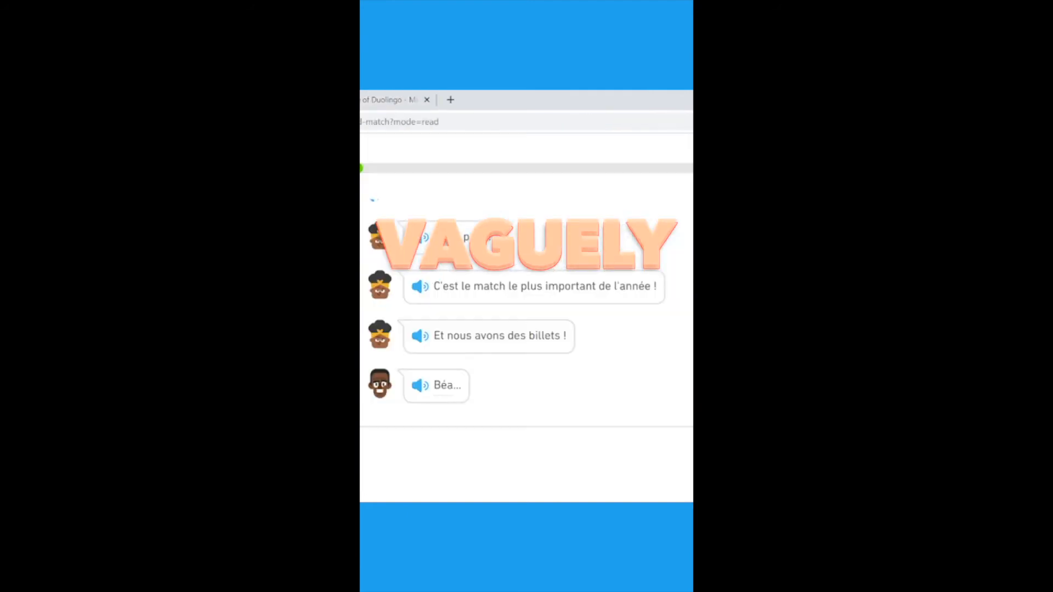
Step: Reveal the next line of the match story about the year's most important match
left_click(449, 100)
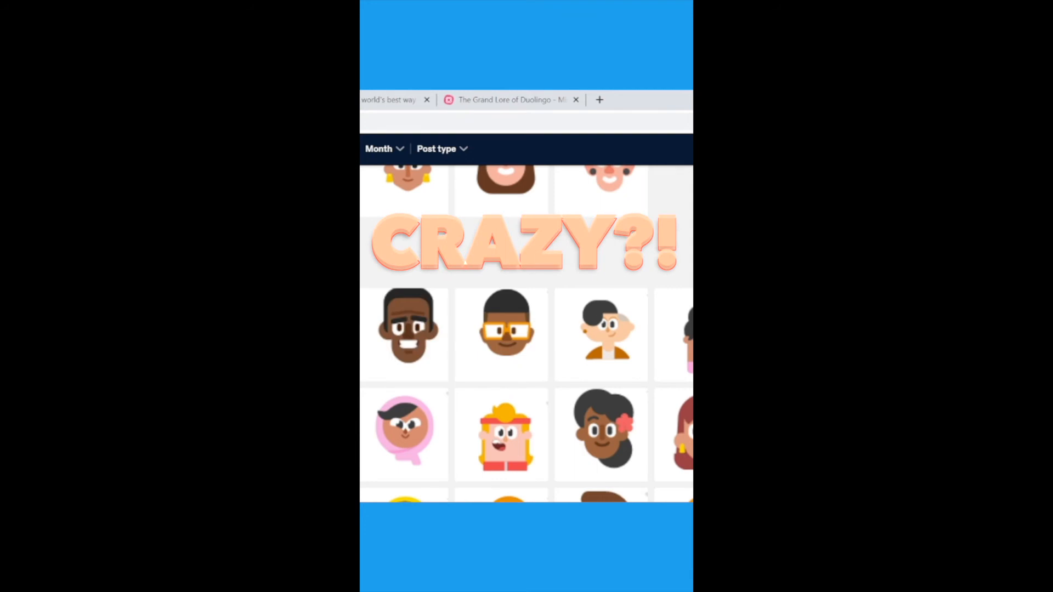
mouse_move(402, 334)
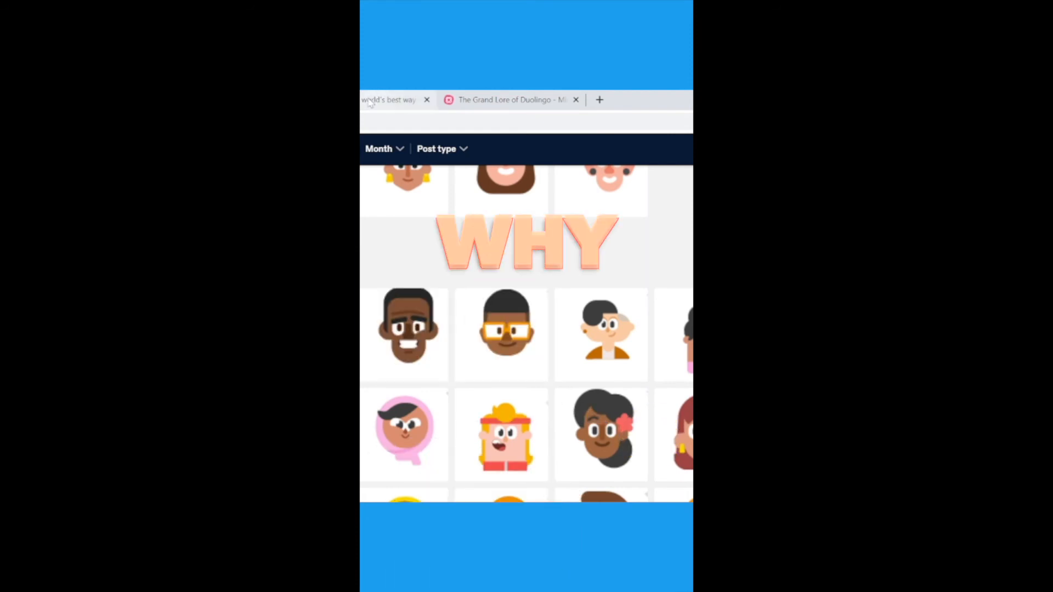
mouse_move(403, 336)
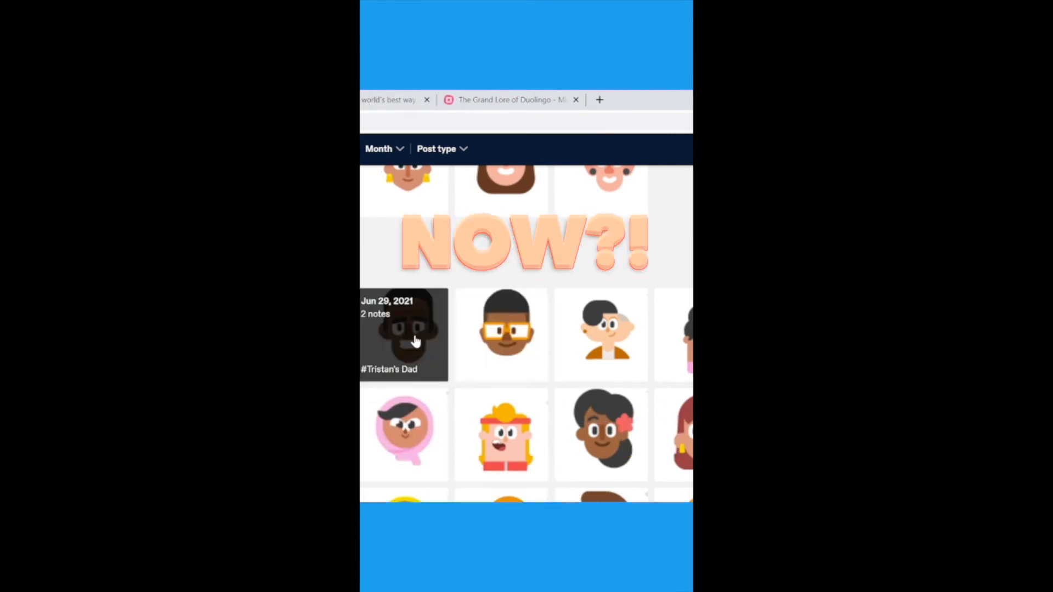
left_click(510, 100)
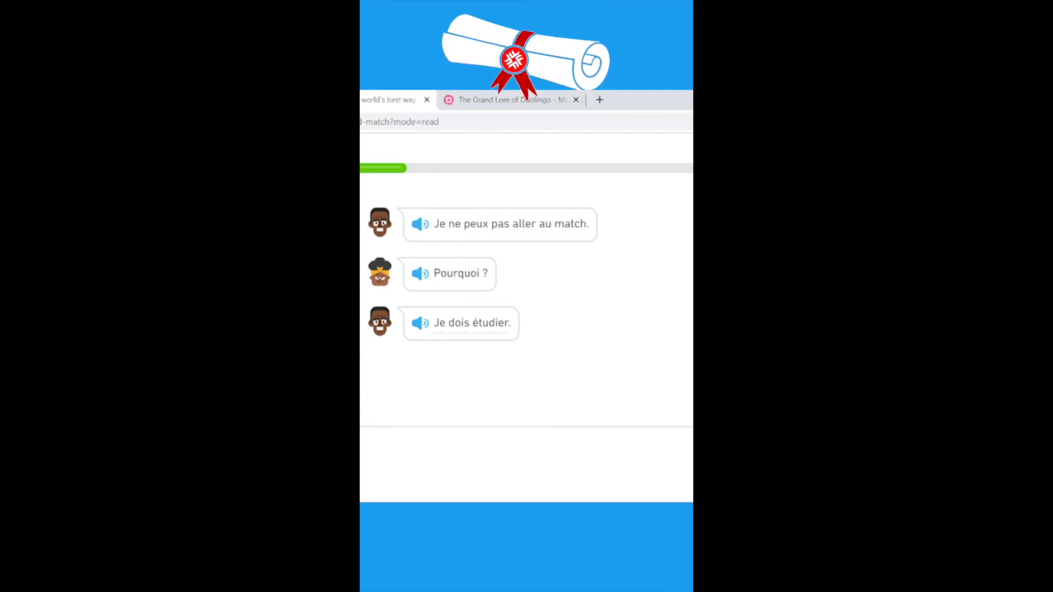
Step: Advance the match story to where the son says he must study
left_click(509, 99)
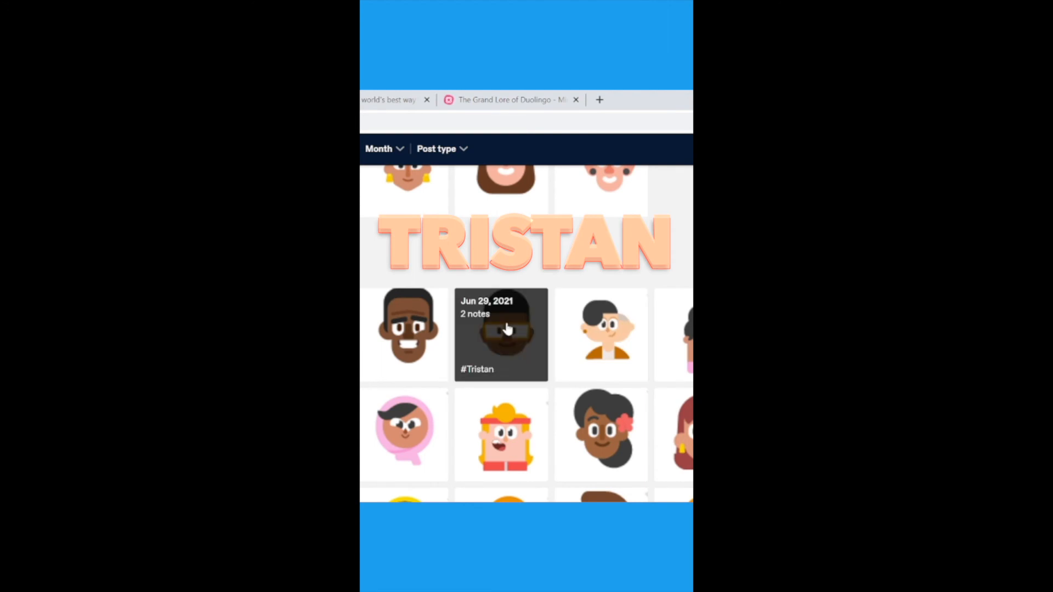
scroll("up", 3)
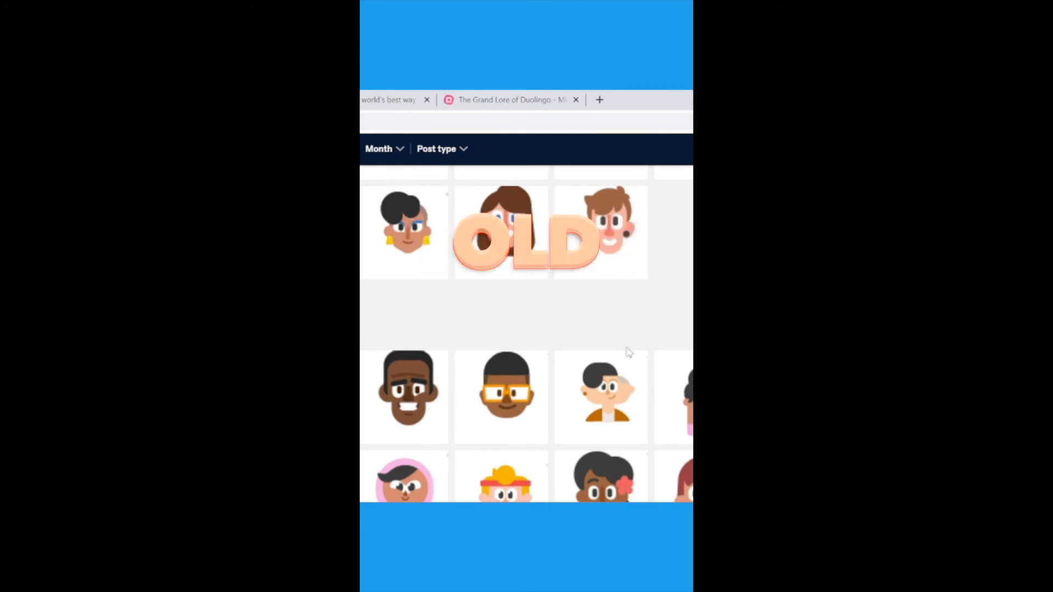
mouse_move(500, 396)
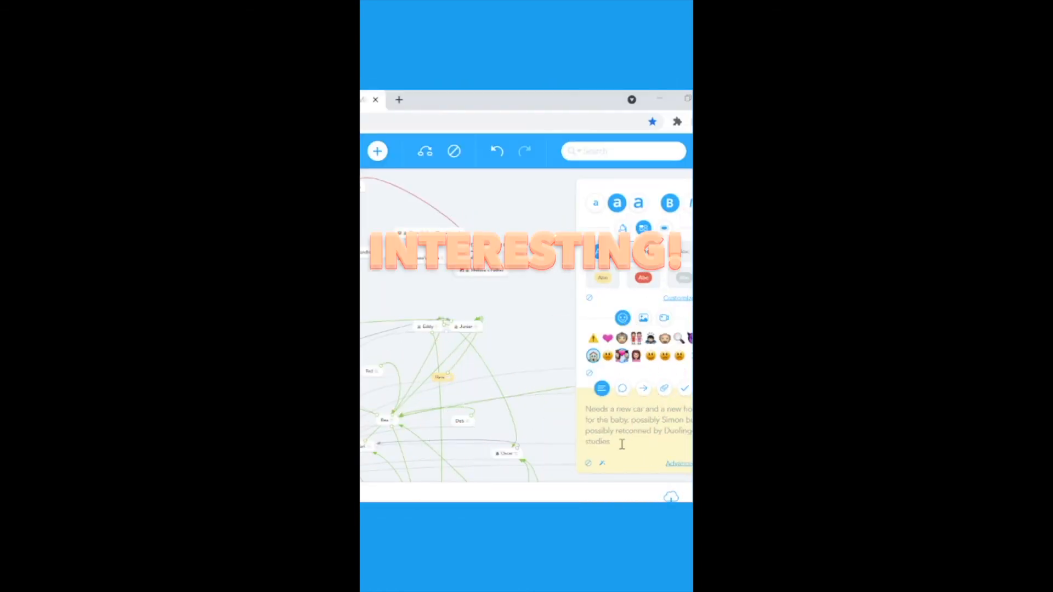
Step: Add the lore note about needing a new car for the baby to the character
left_click(510, 100)
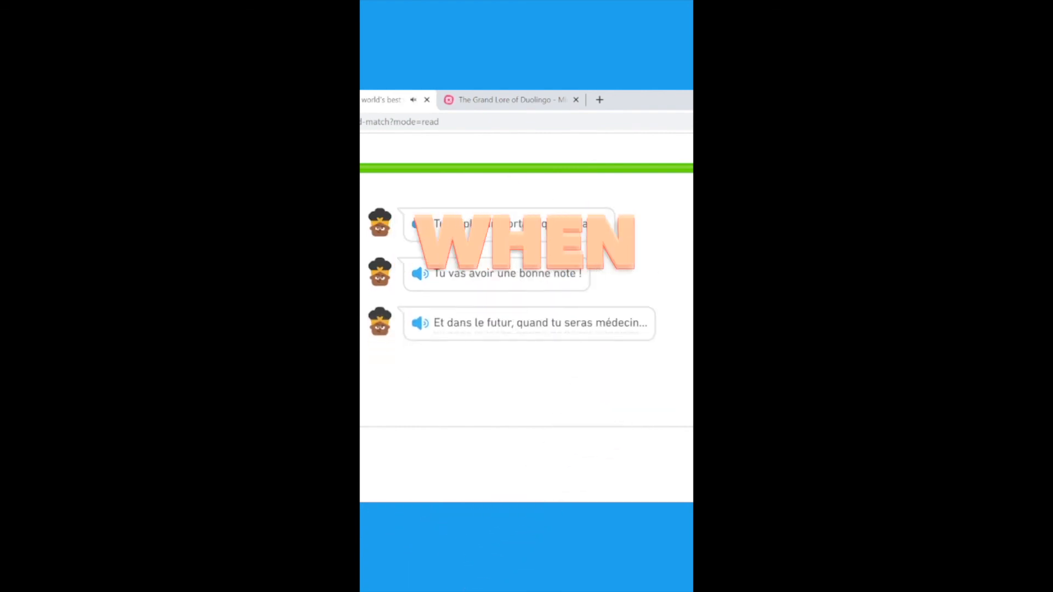
Step: Scroll through the rest of the match story toward the breakfast story
scroll("down", 3)
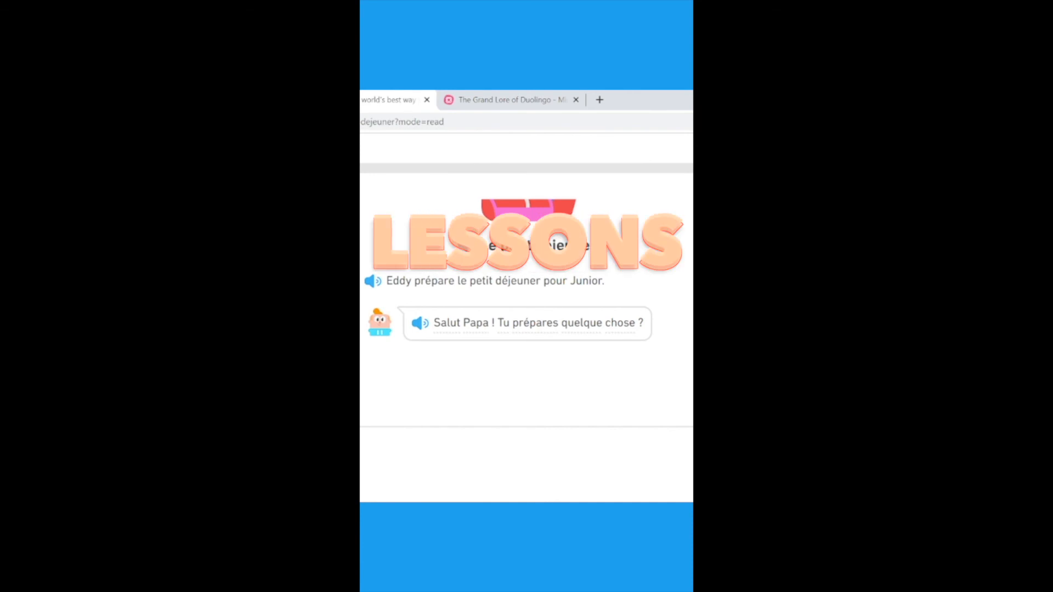
left_click(625, 92)
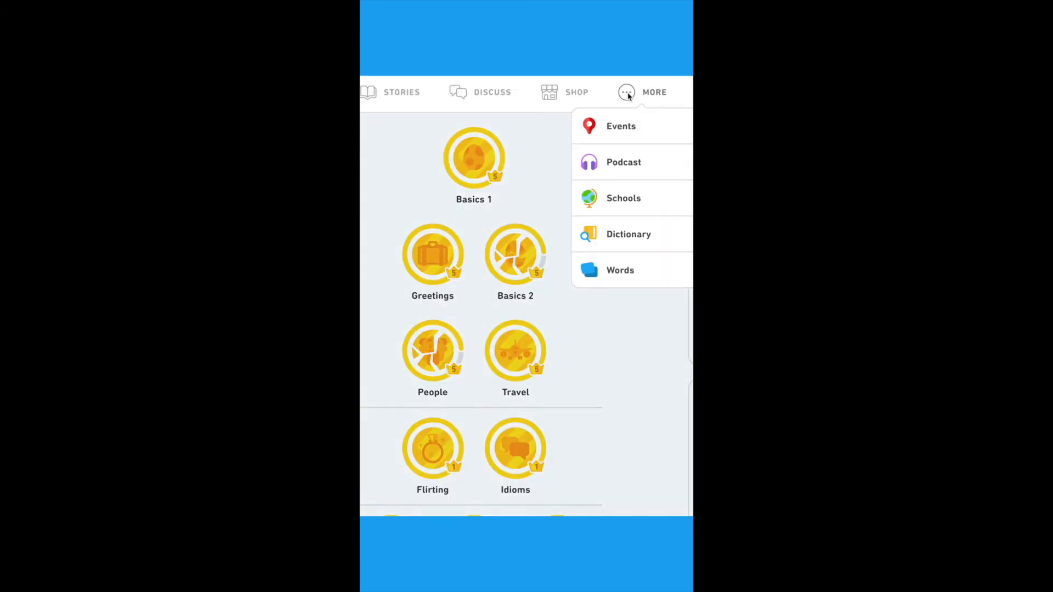
left_click(619, 270)
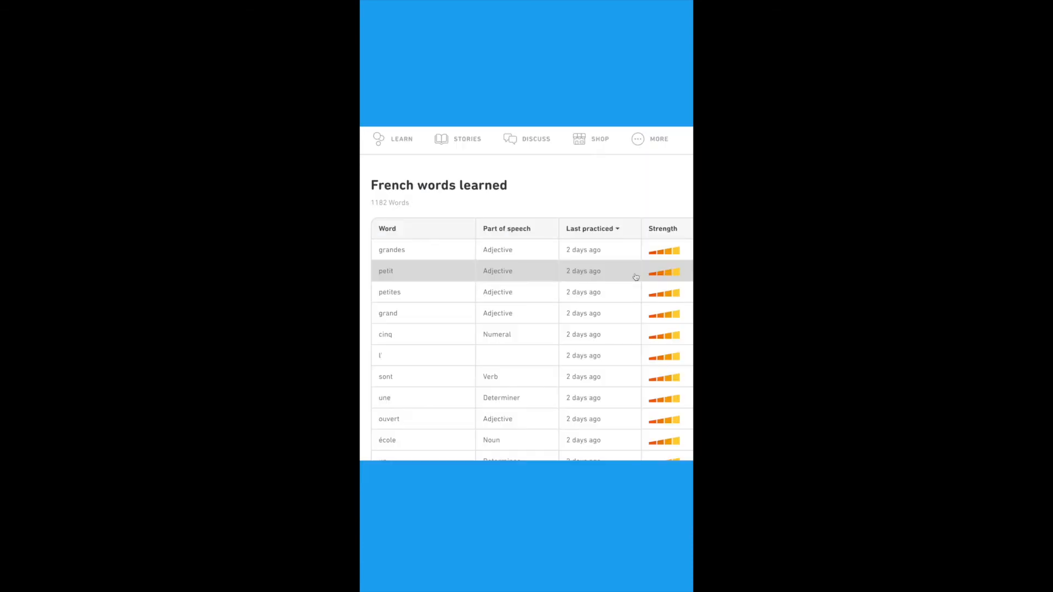
mouse_move(443, 291)
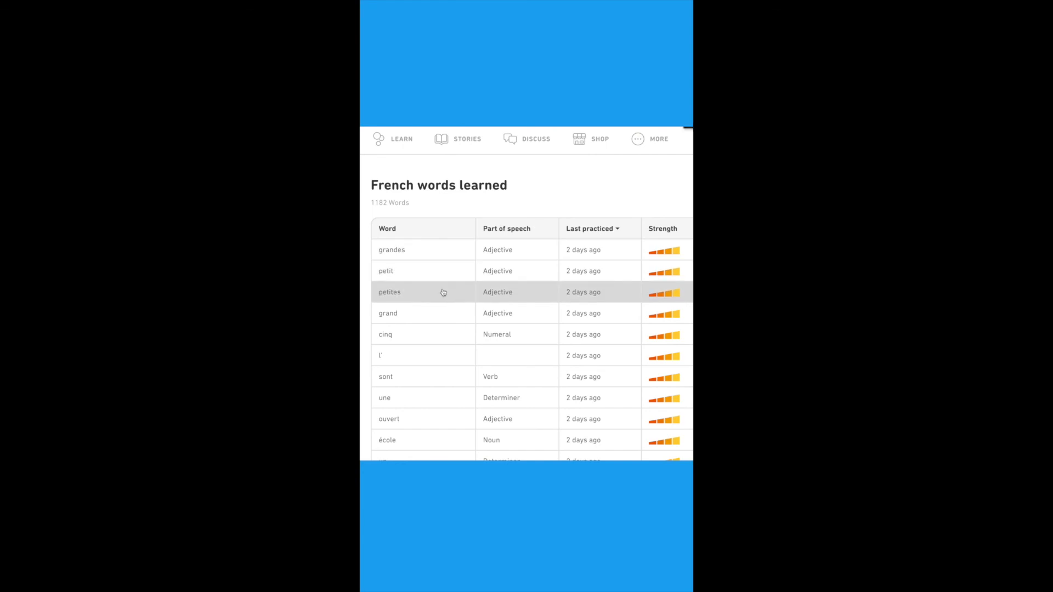
scroll("down", 3)
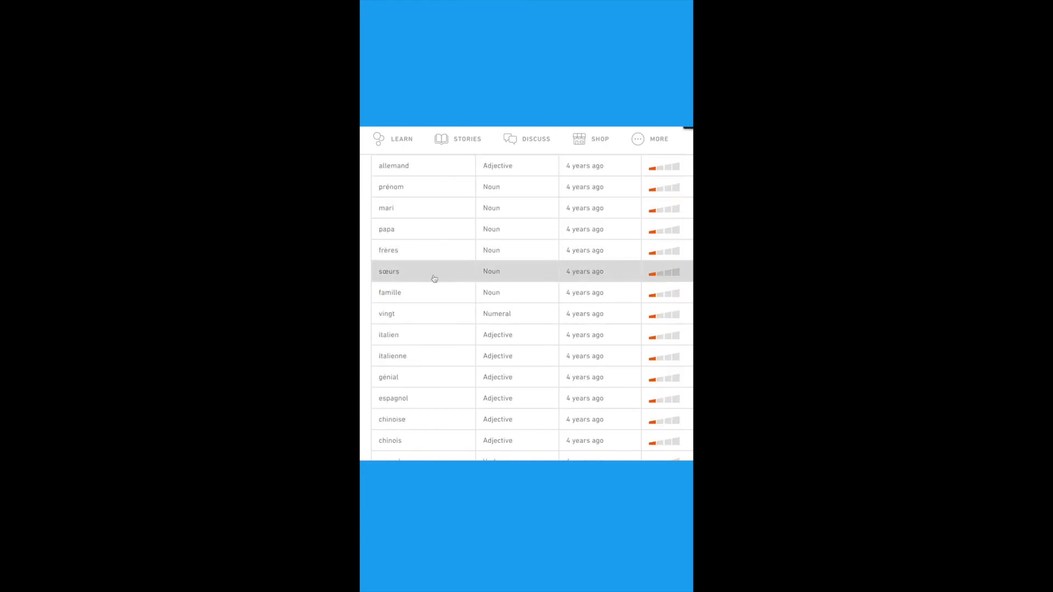
left_click(391, 291)
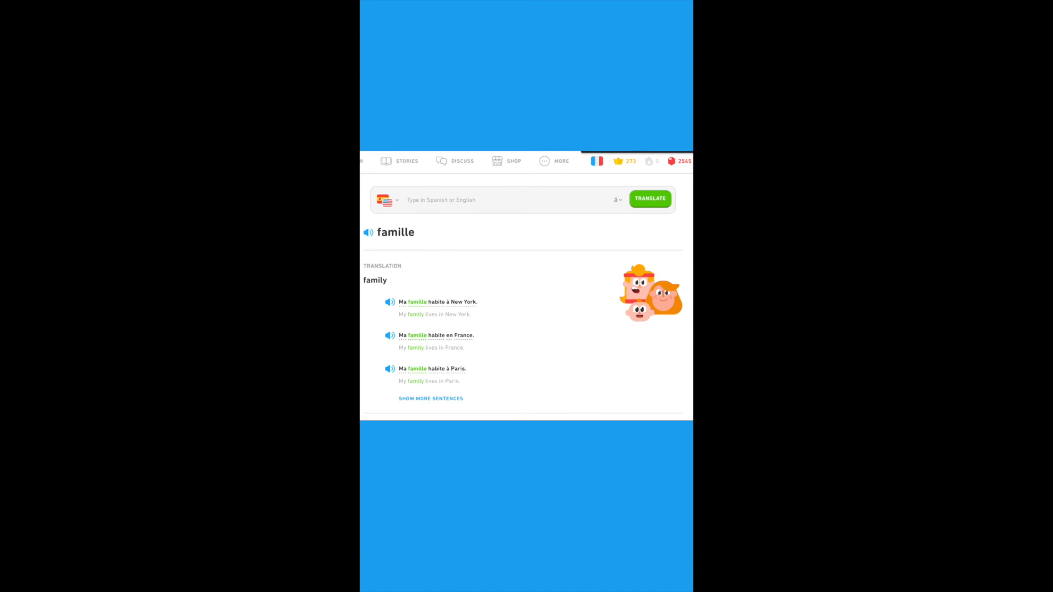
left_click(510, 100)
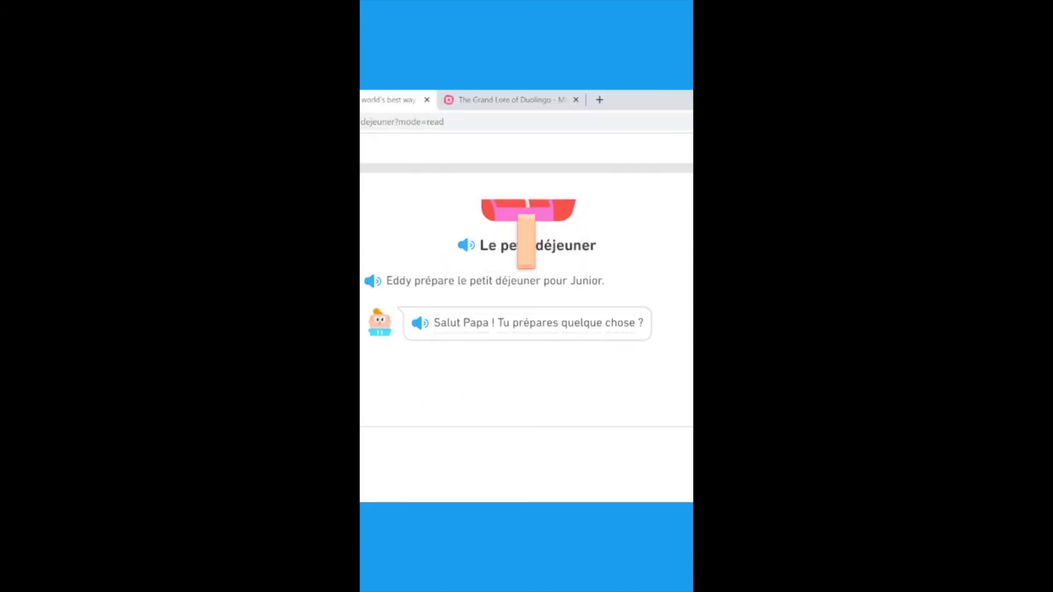